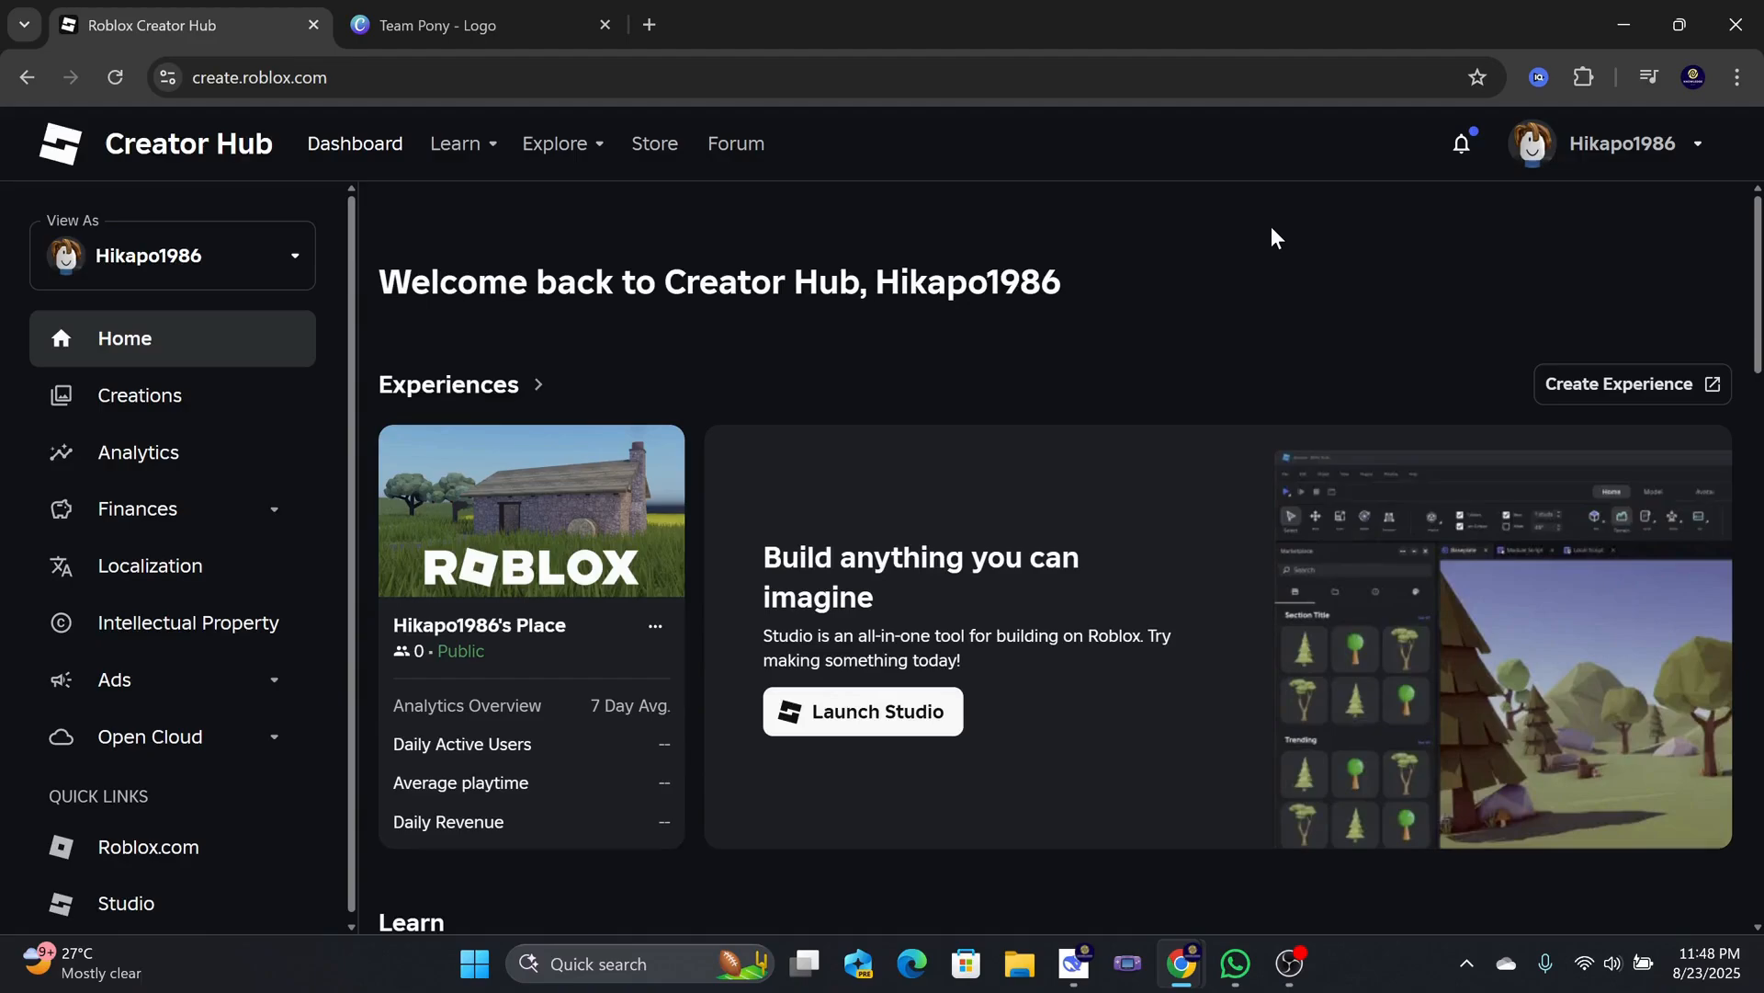
{"action": "mouse_move", "coordinate": [1176, 274]}
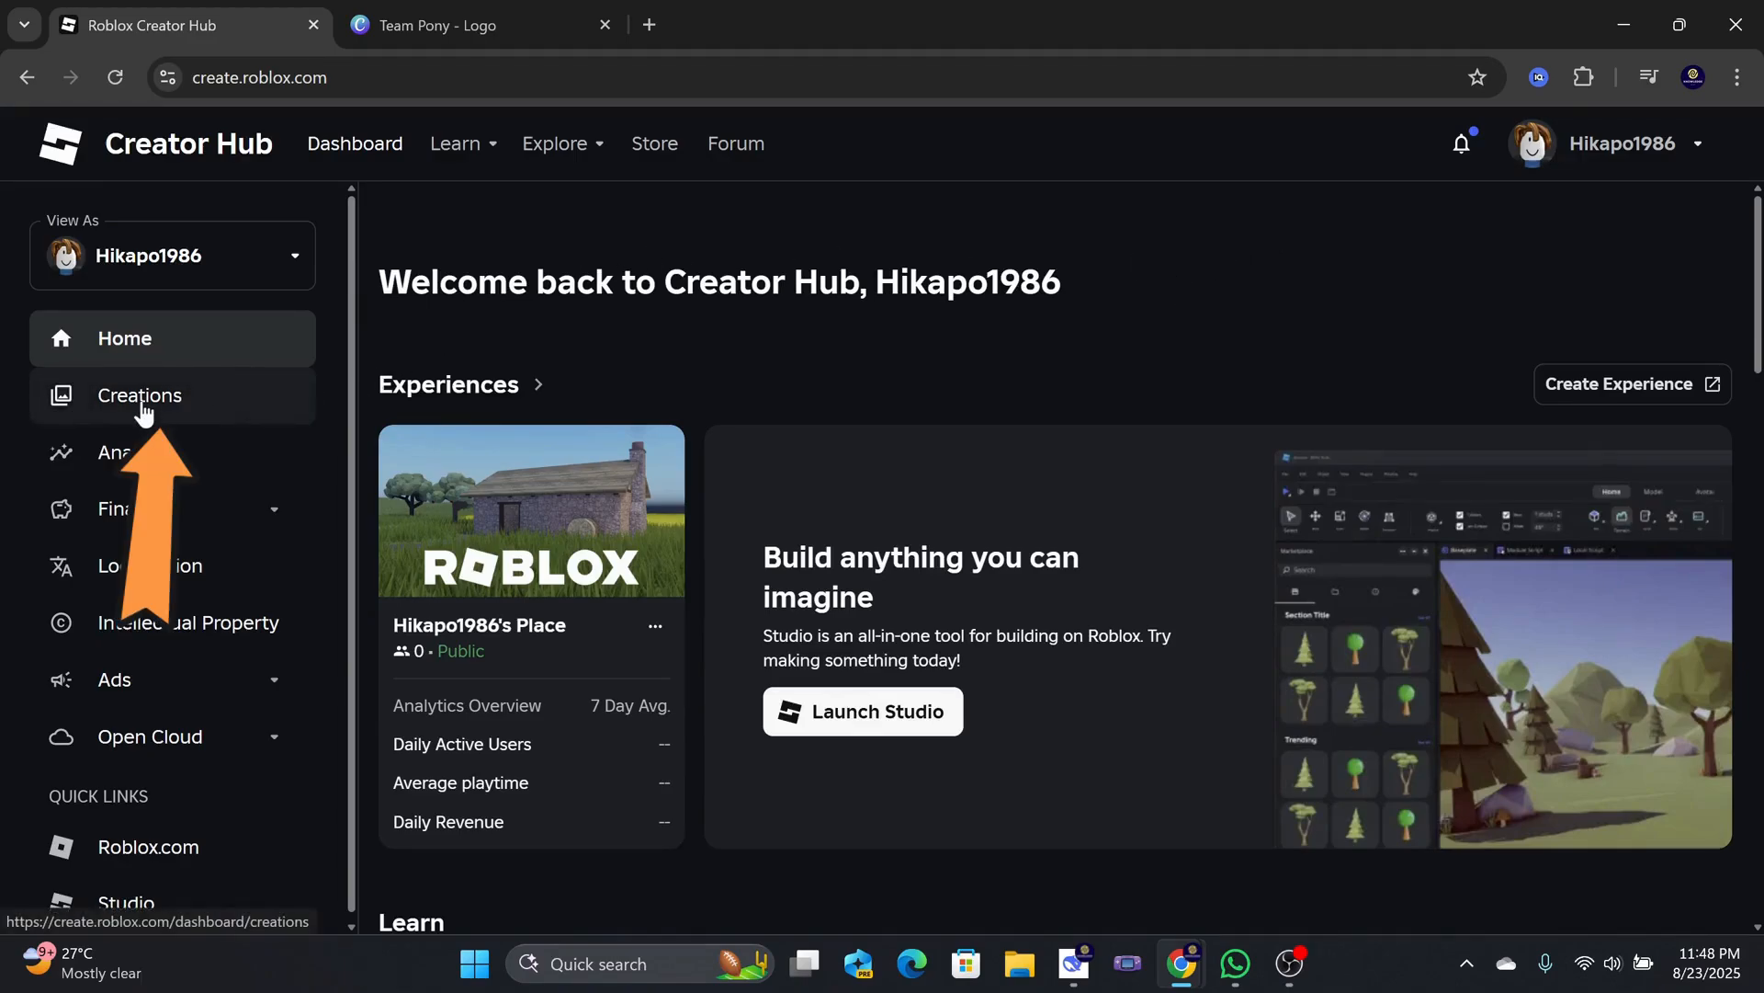
- Go to the Creations page listing the account's experiences
{"action": "left_click", "coordinate": [139, 395]}
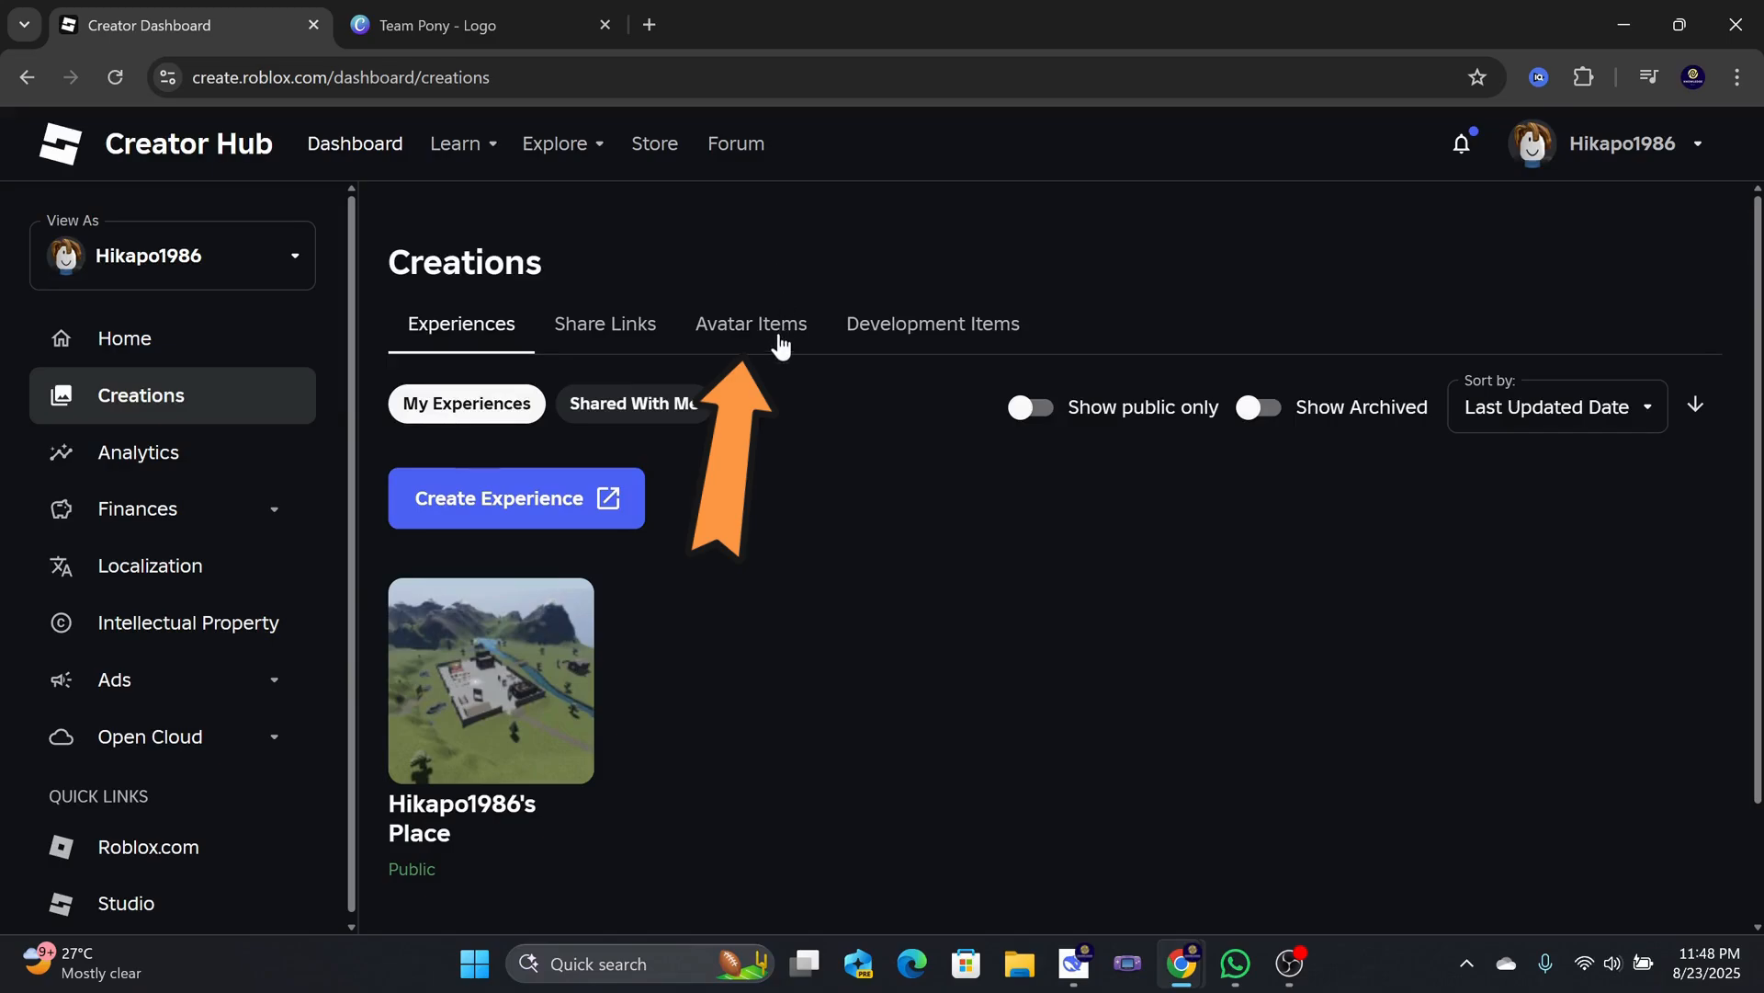
- Start a new Classic T-Shirt upload from Avatar Items > Classics via Upload Asset
{"action": "left_click", "coordinate": [750, 324]}
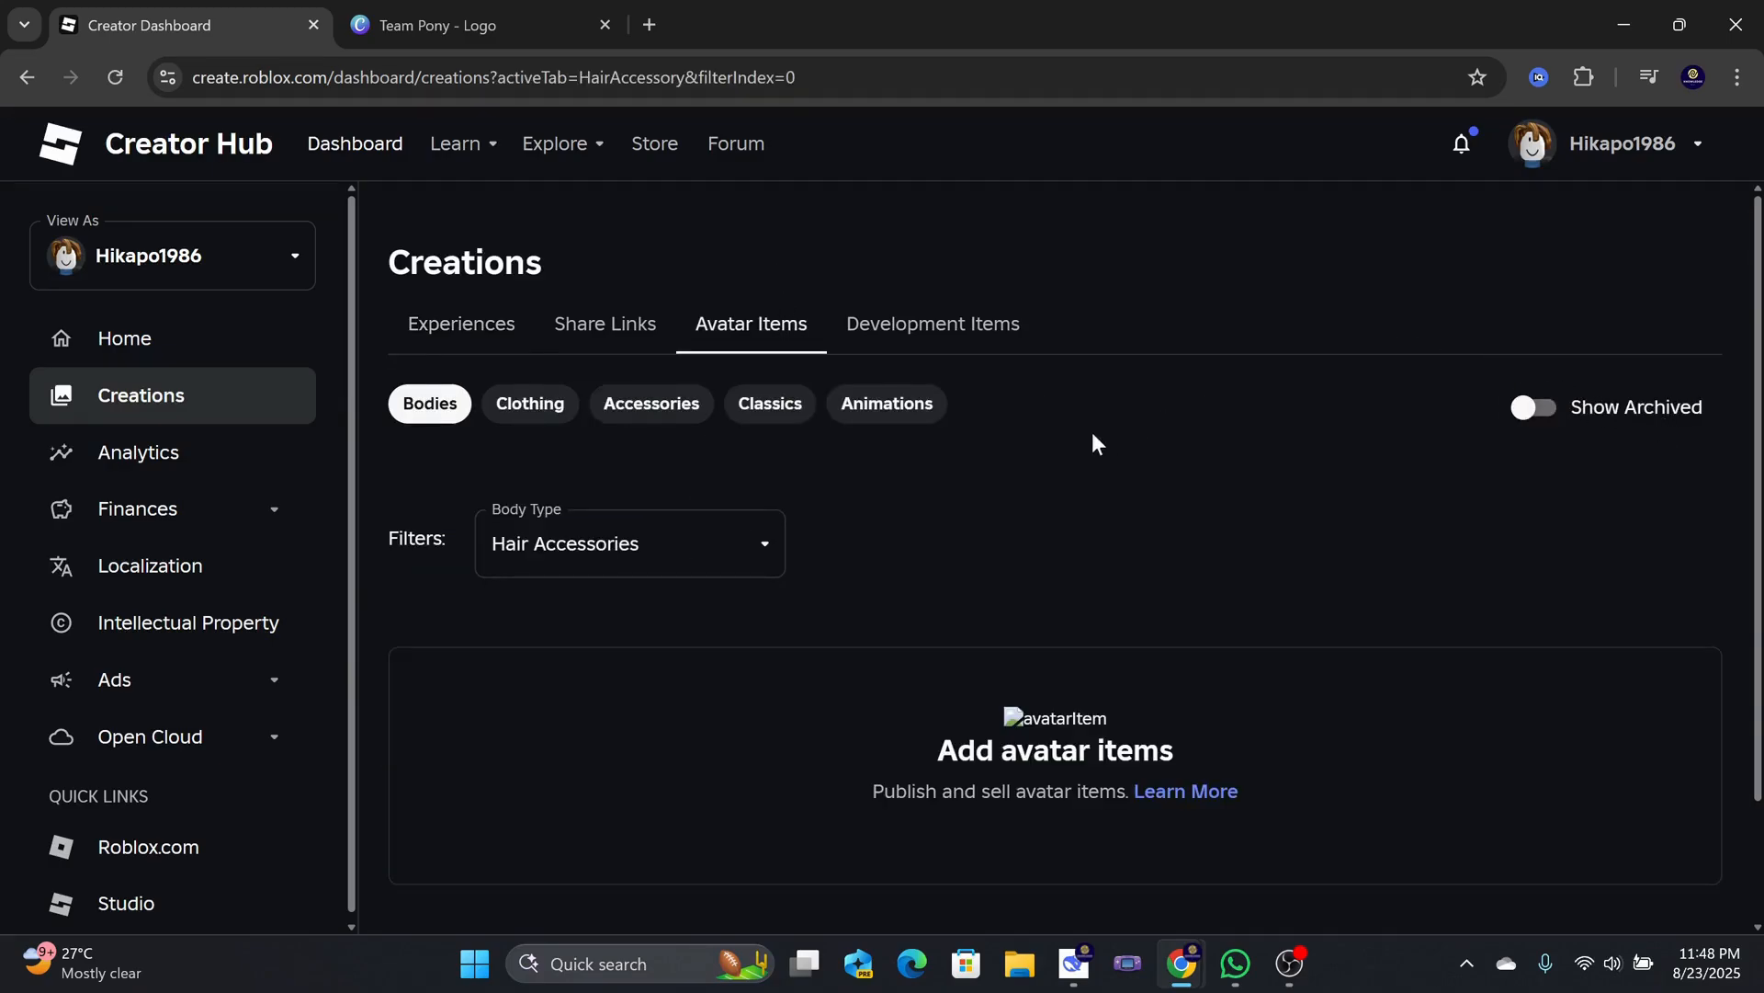
{"action": "left_click", "coordinate": [771, 403]}
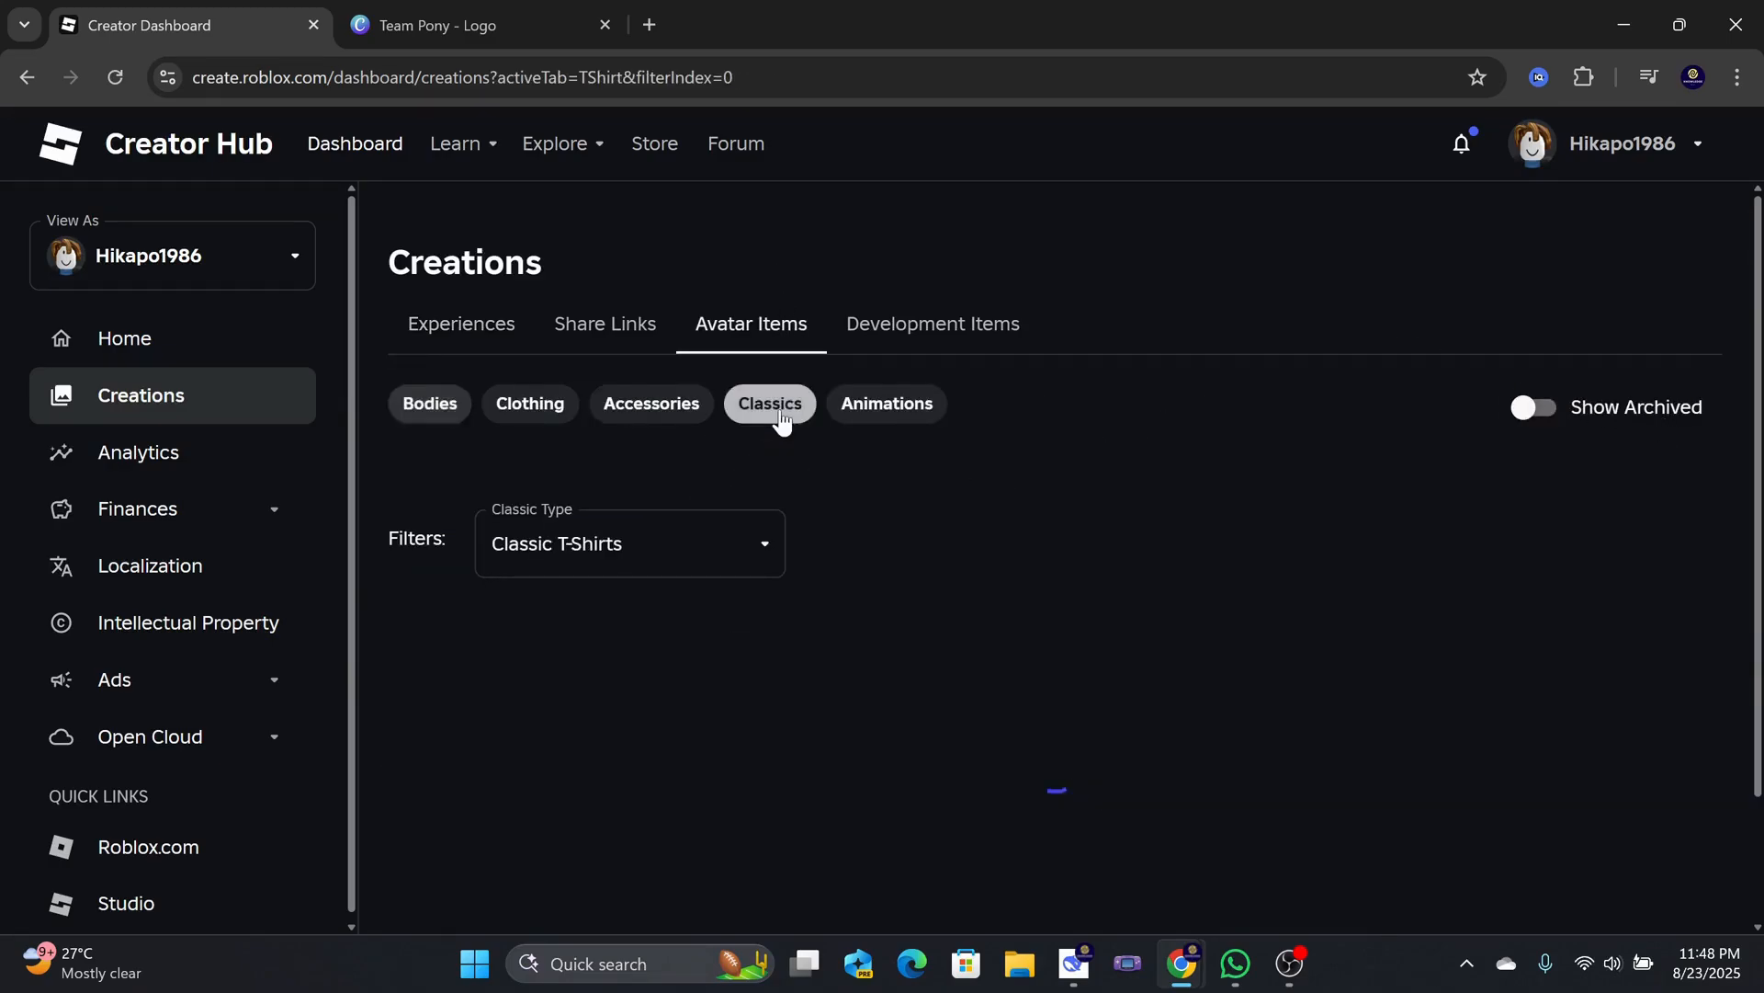
{"action": "scroll", "scroll_direction": "down", "scroll_amount": 3}
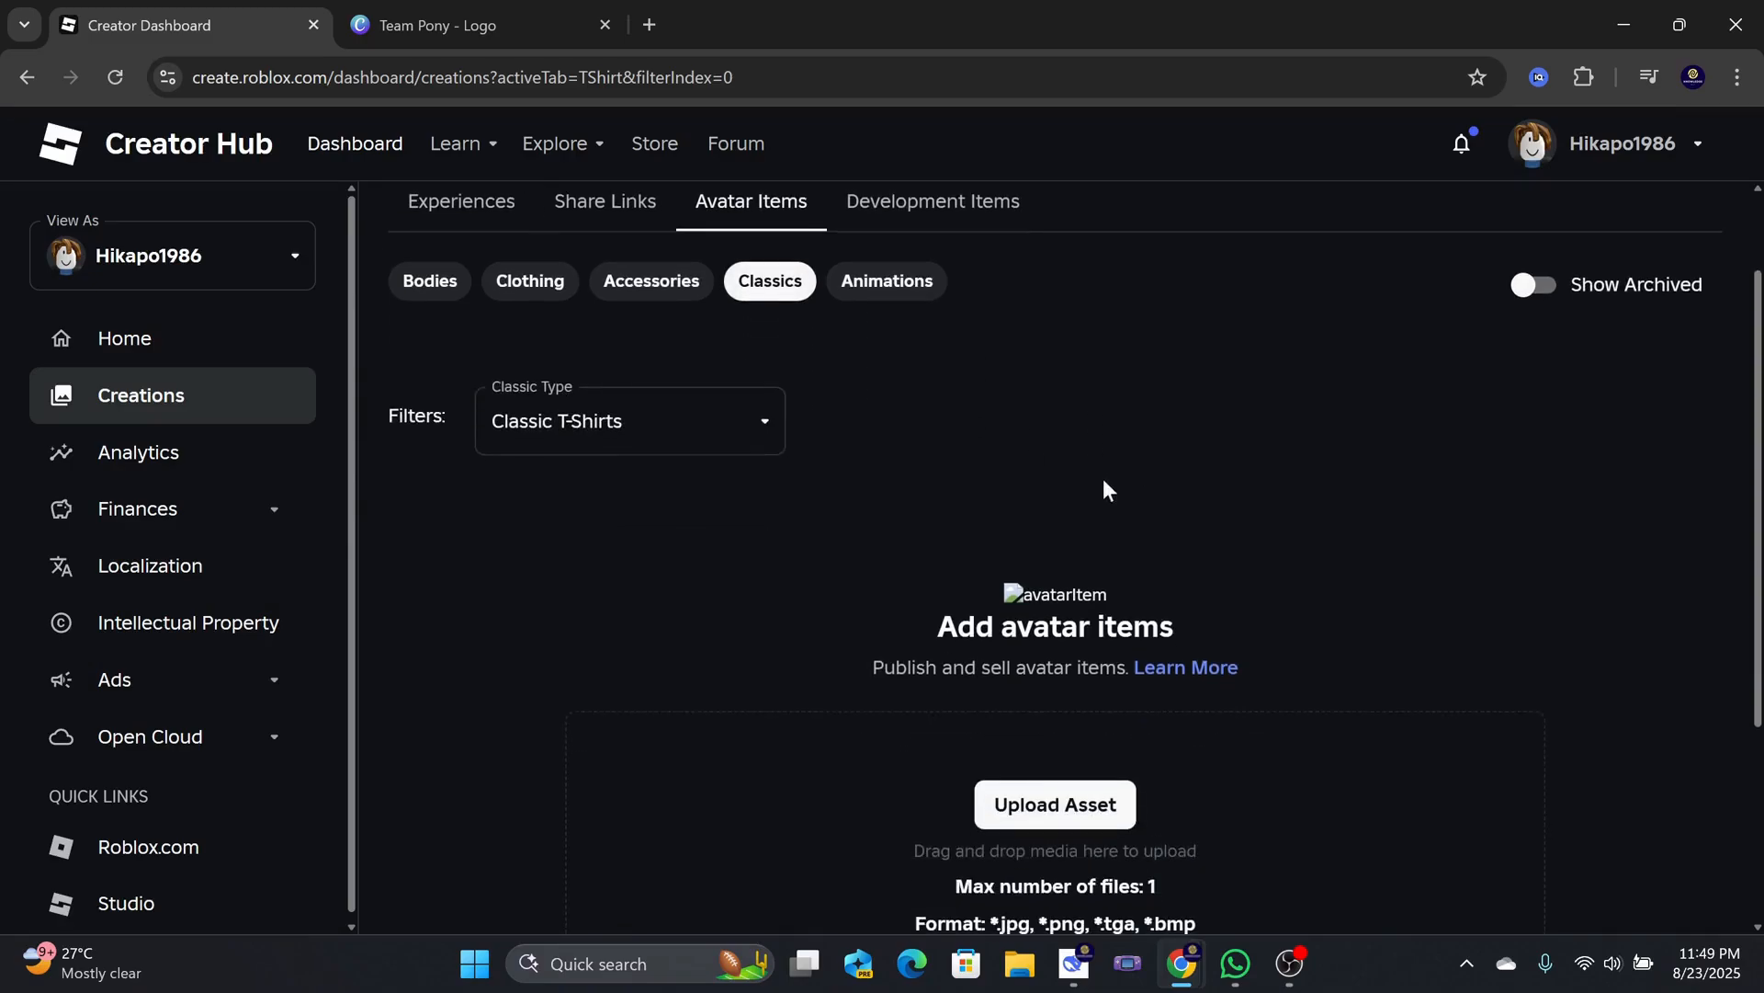
{"action": "left_click", "coordinate": [629, 419]}
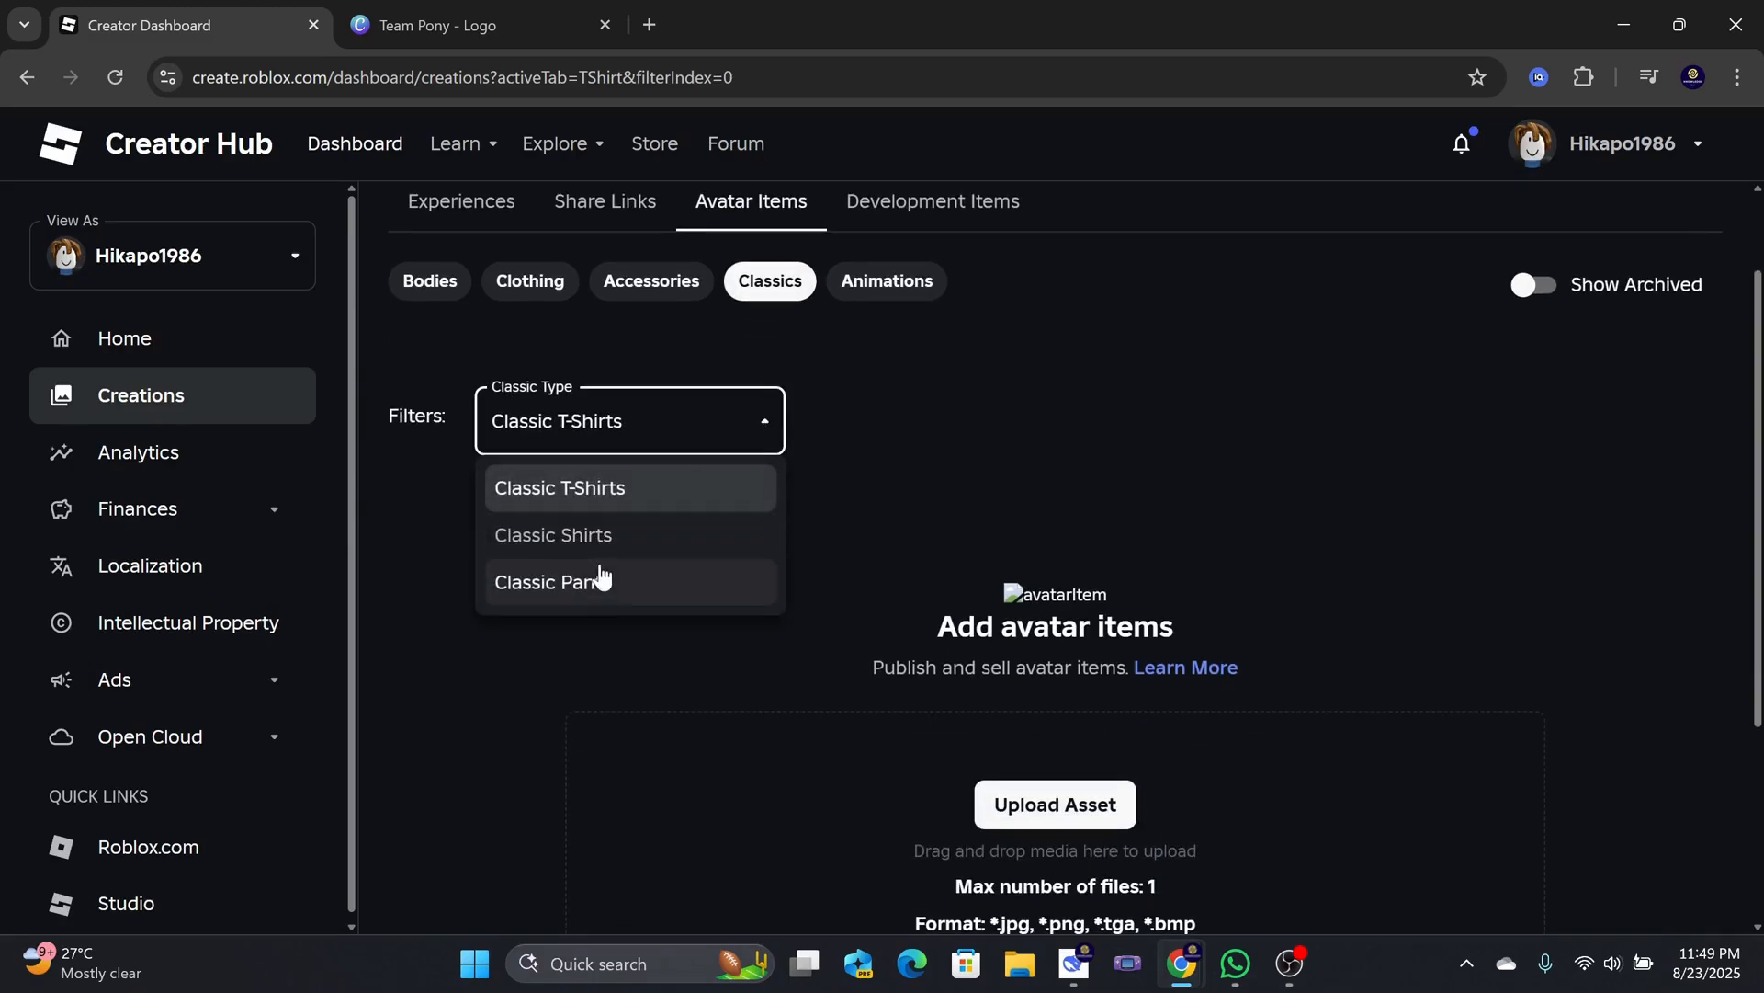
{"action": "mouse_move", "coordinate": [608, 493]}
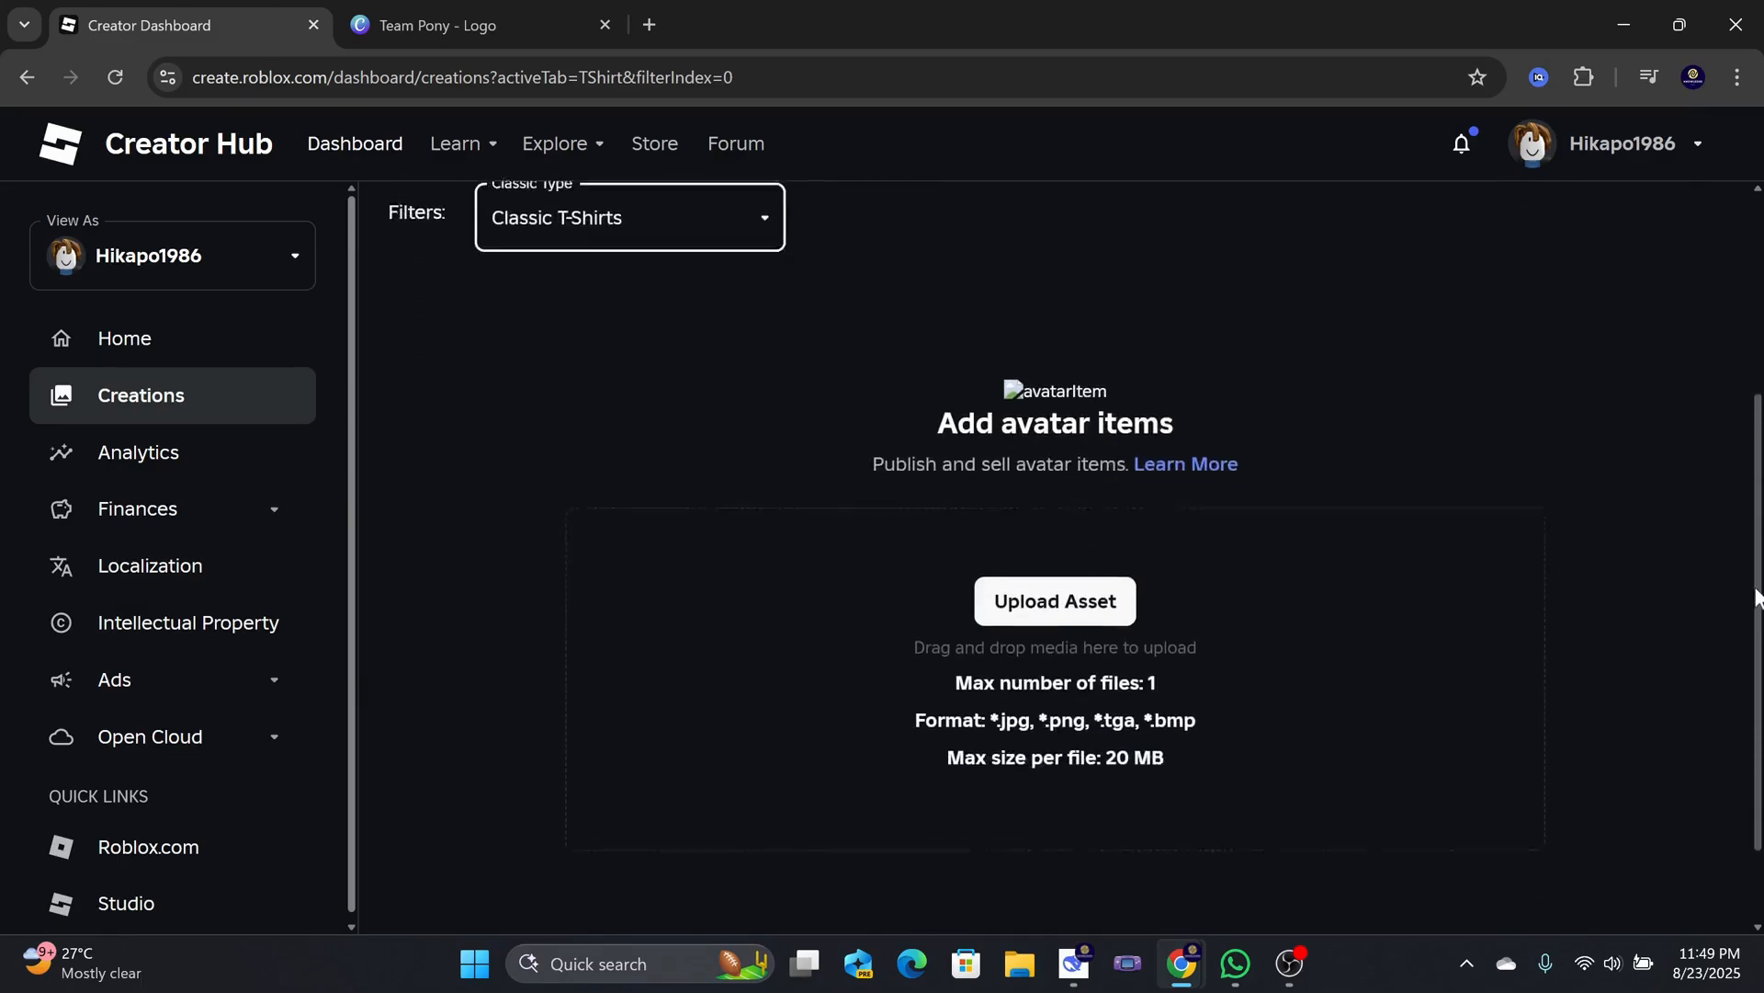
{"action": "scroll", "scroll_direction": "down", "scroll_amount": 3}
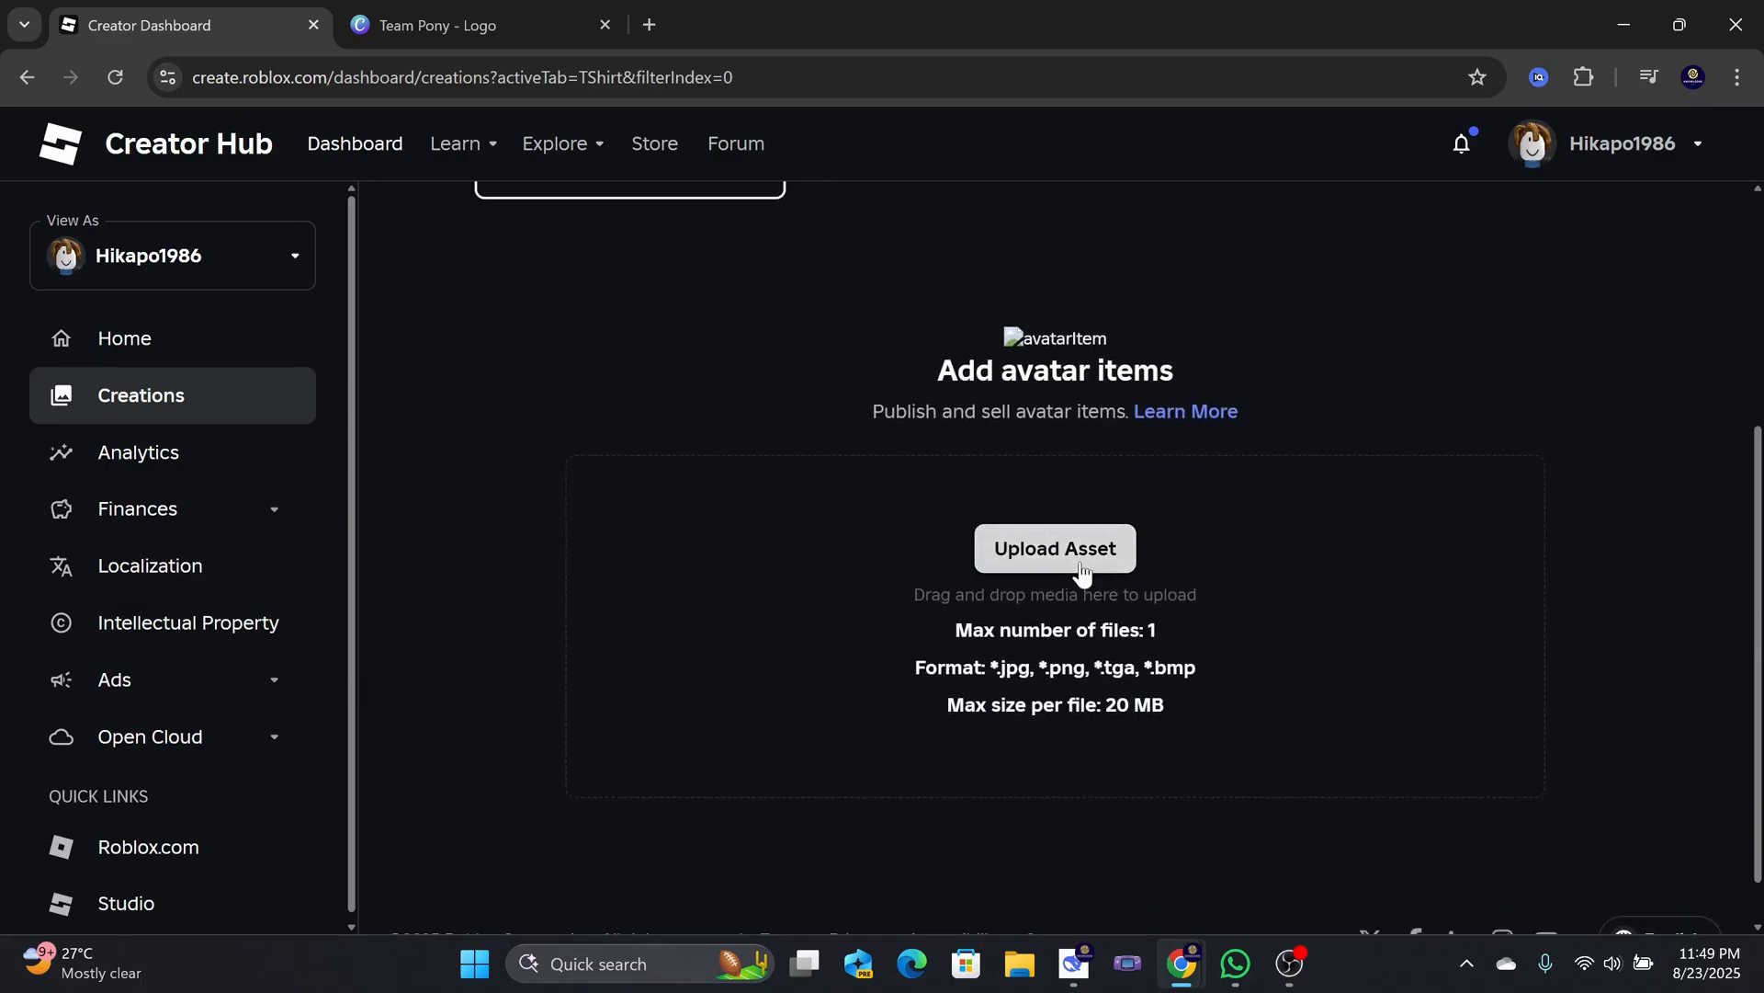
{"action": "left_click", "coordinate": [1053, 550]}
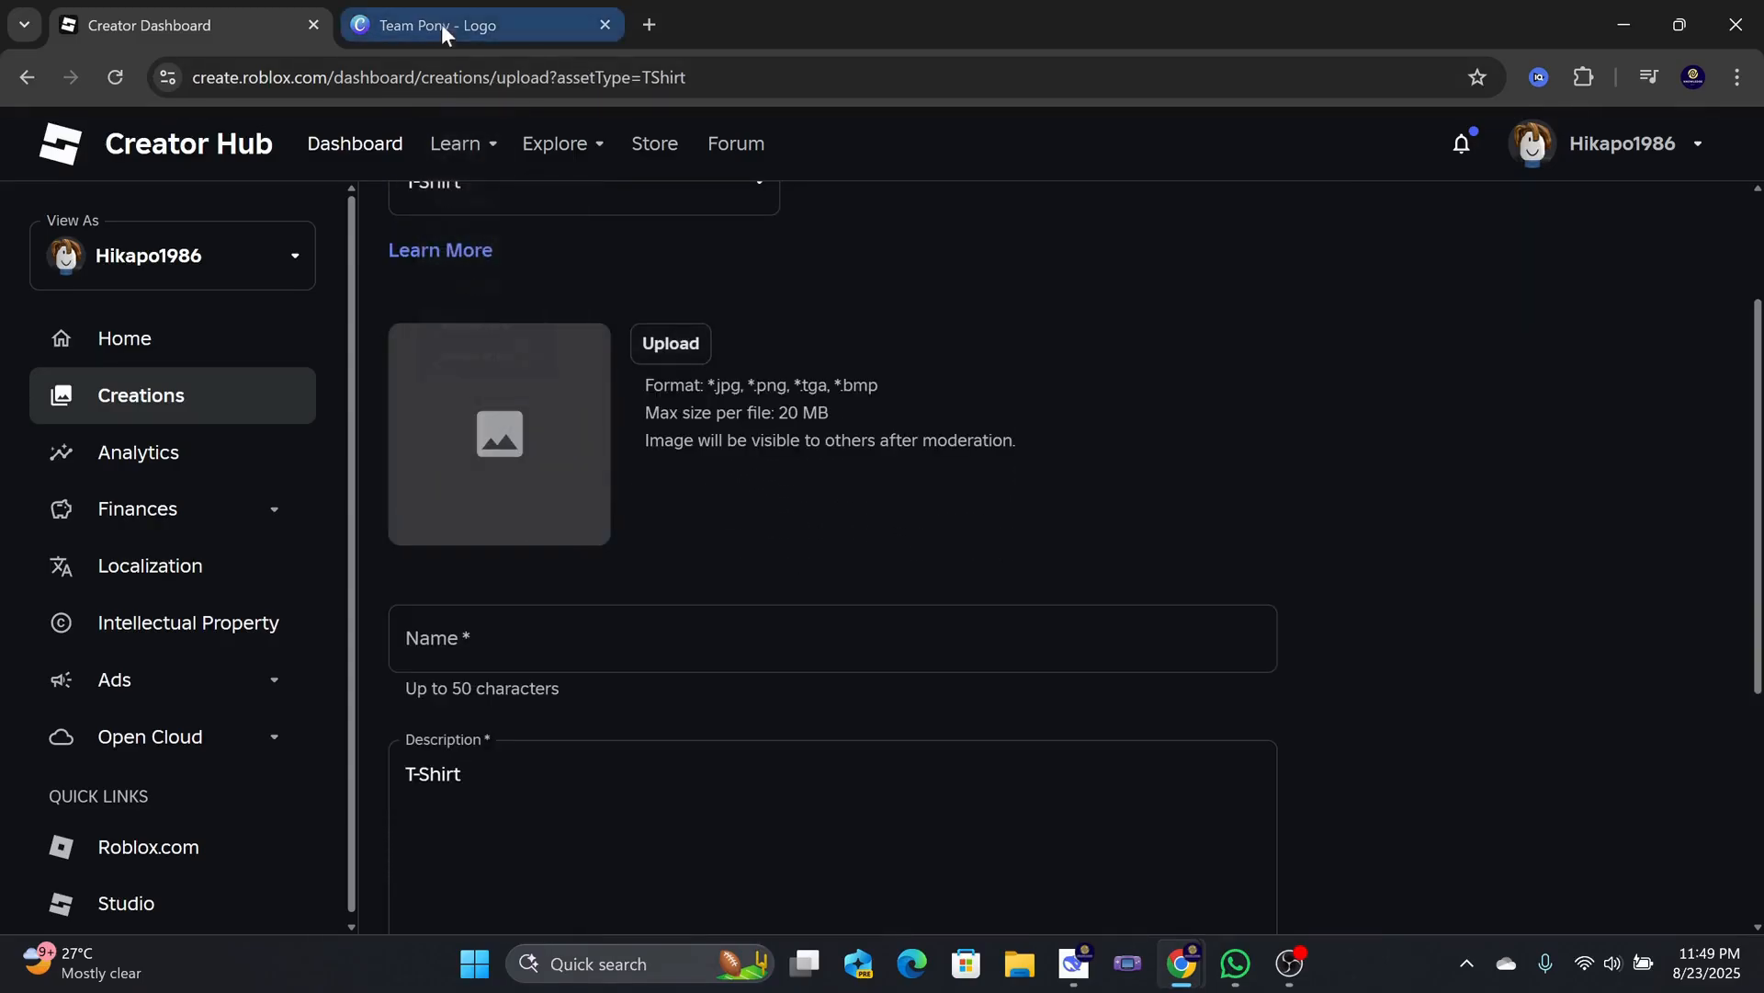
- Download the Team Pony logo from Canva as a PNG and return to the upload form
{"action": "left_click", "coordinate": [461, 23]}
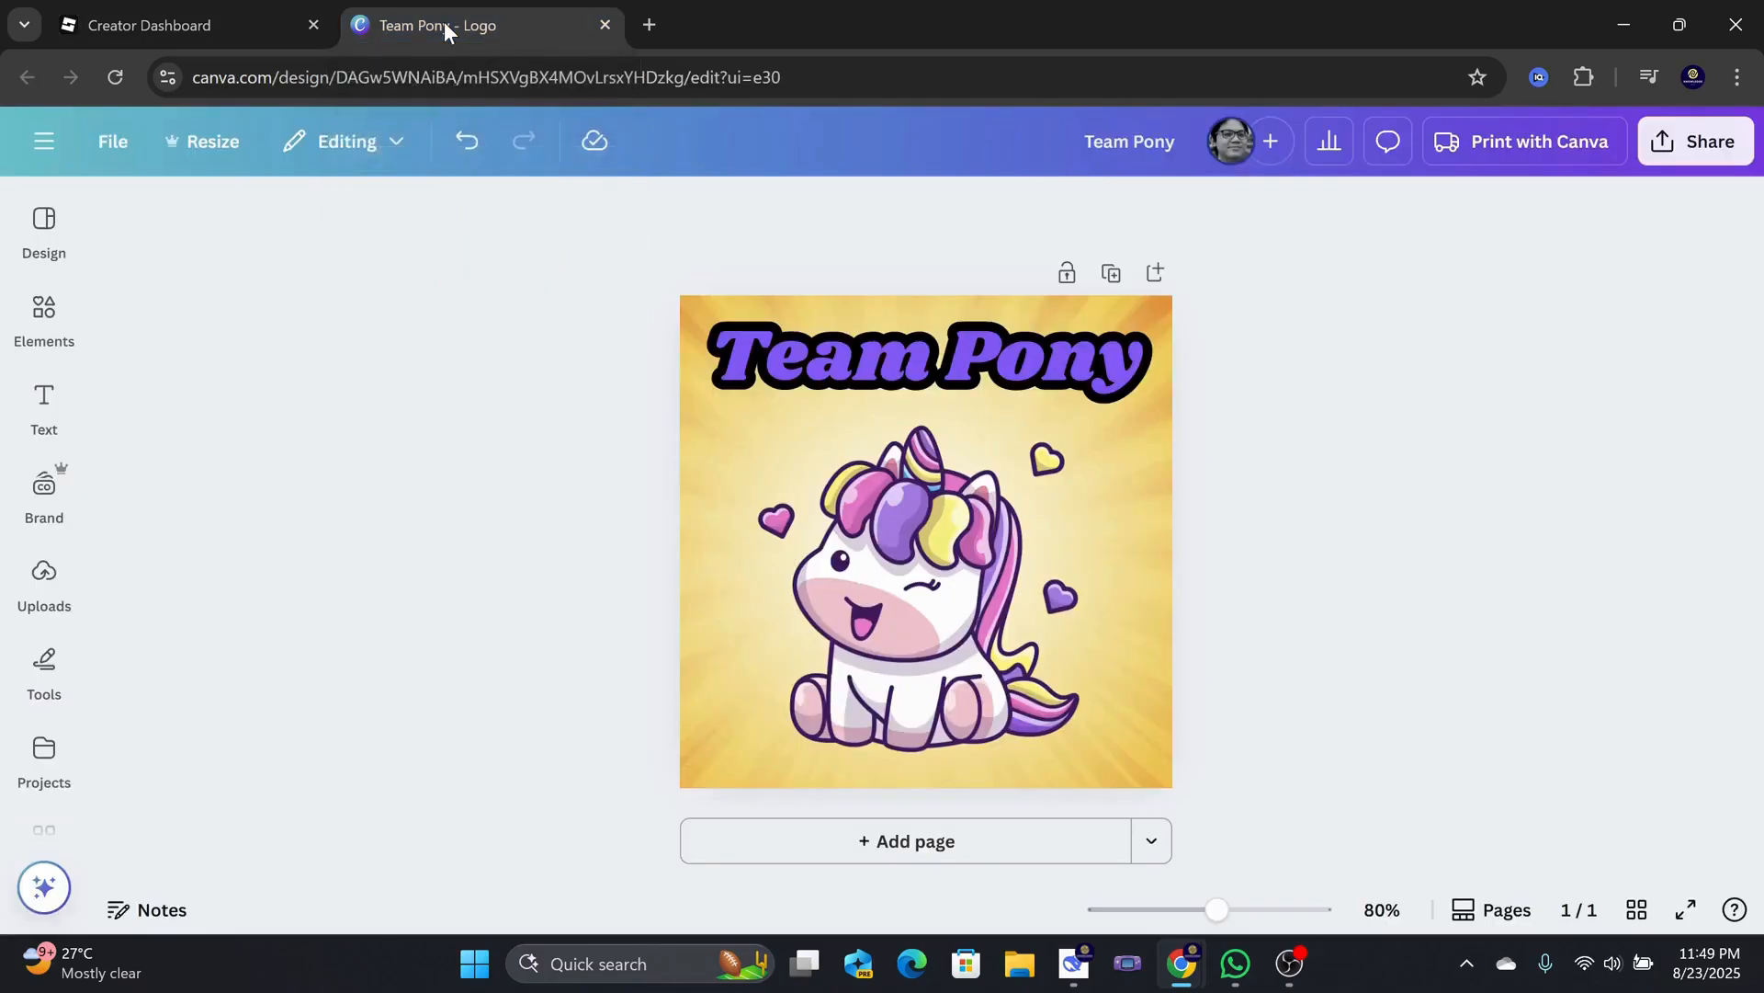
{"action": "mouse_move", "coordinate": [1632, 583]}
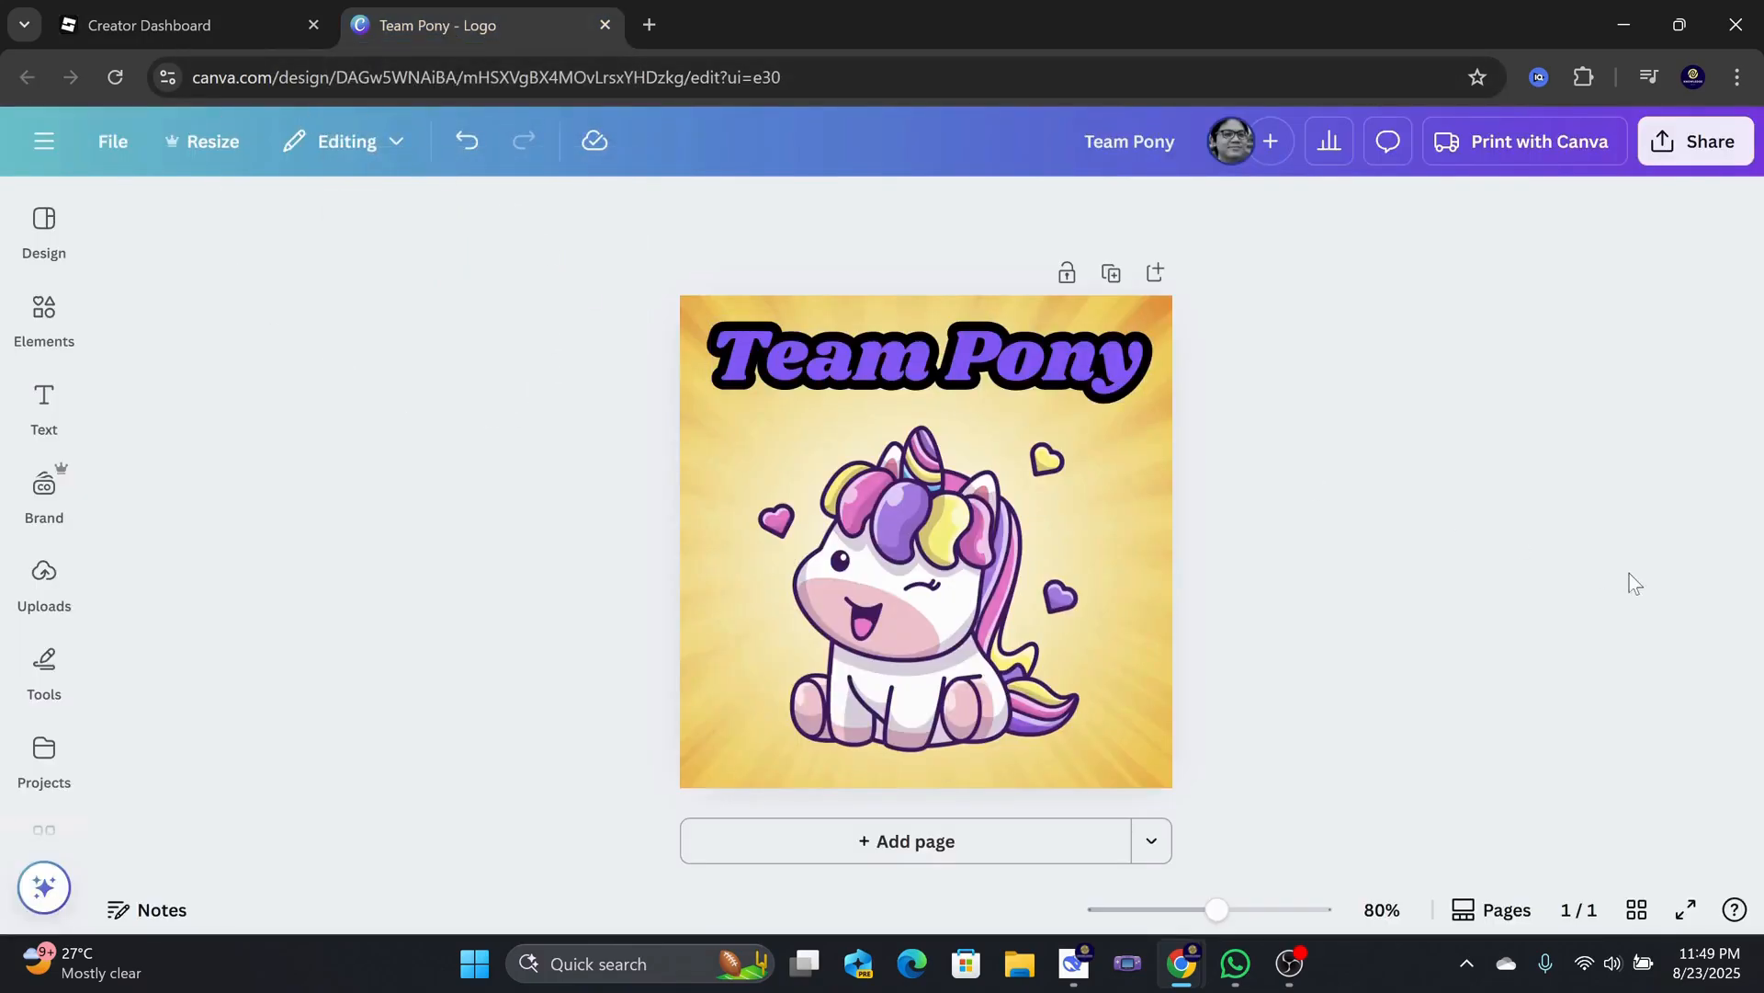
{"action": "mouse_move", "coordinate": [1549, 421]}
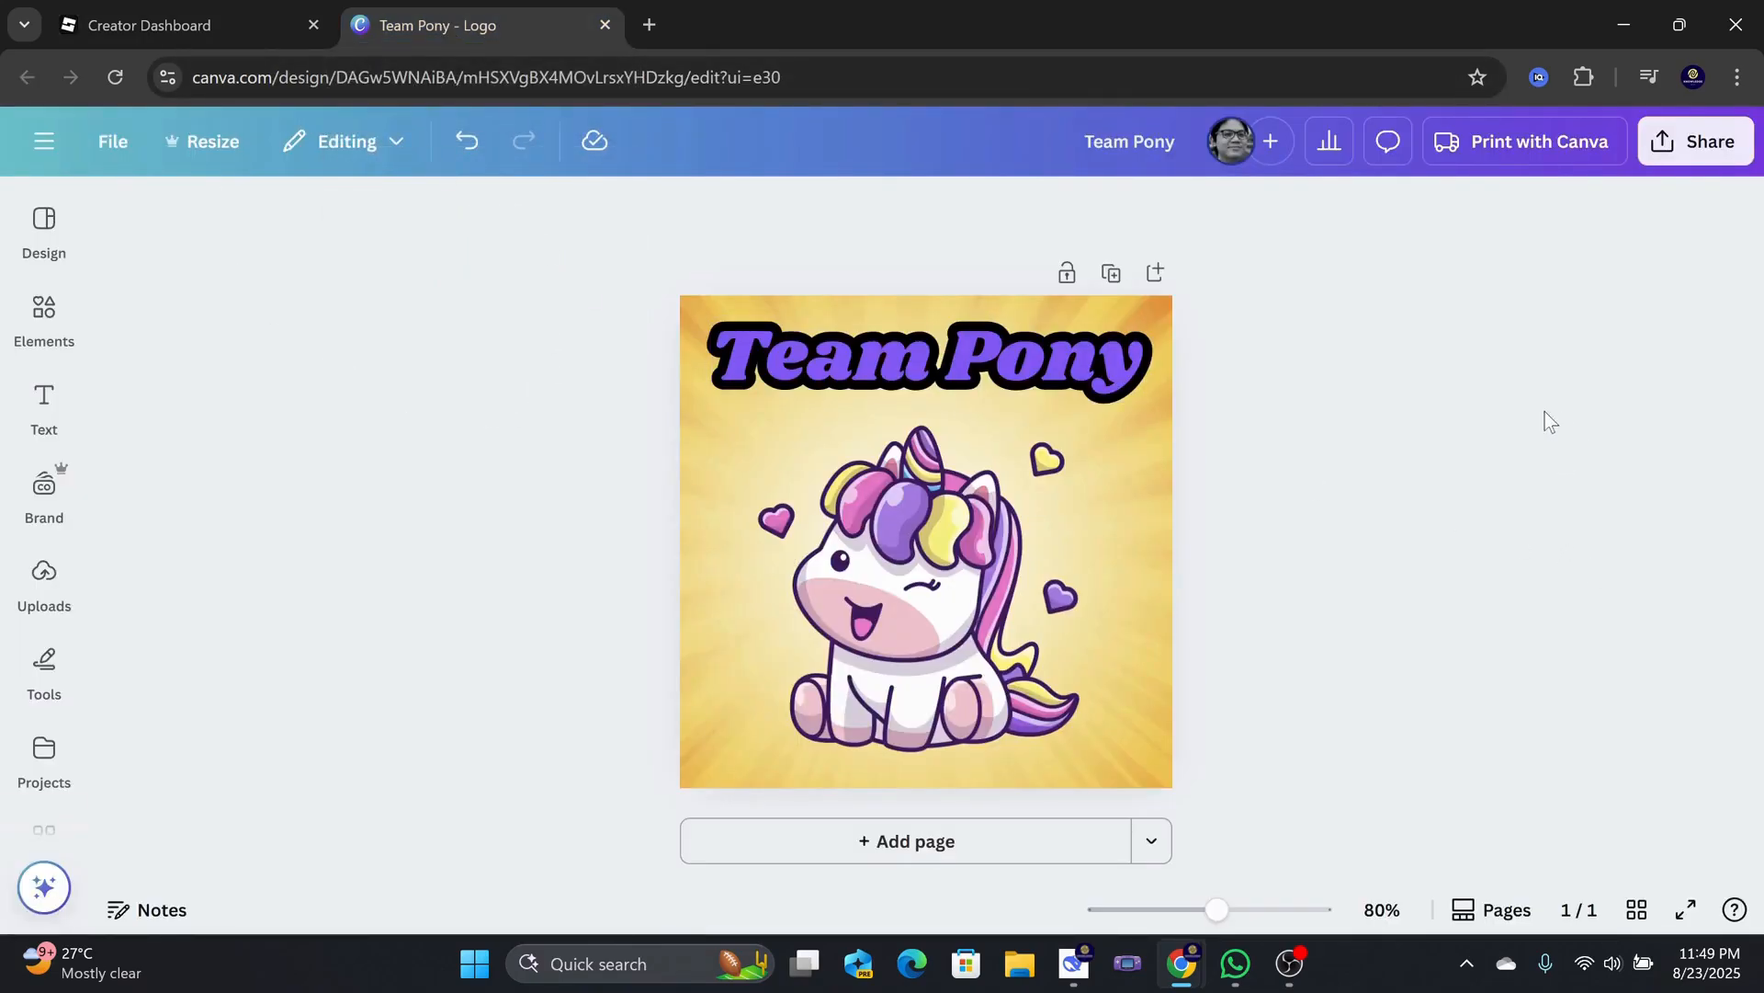
{"action": "left_click", "coordinate": [43, 320]}
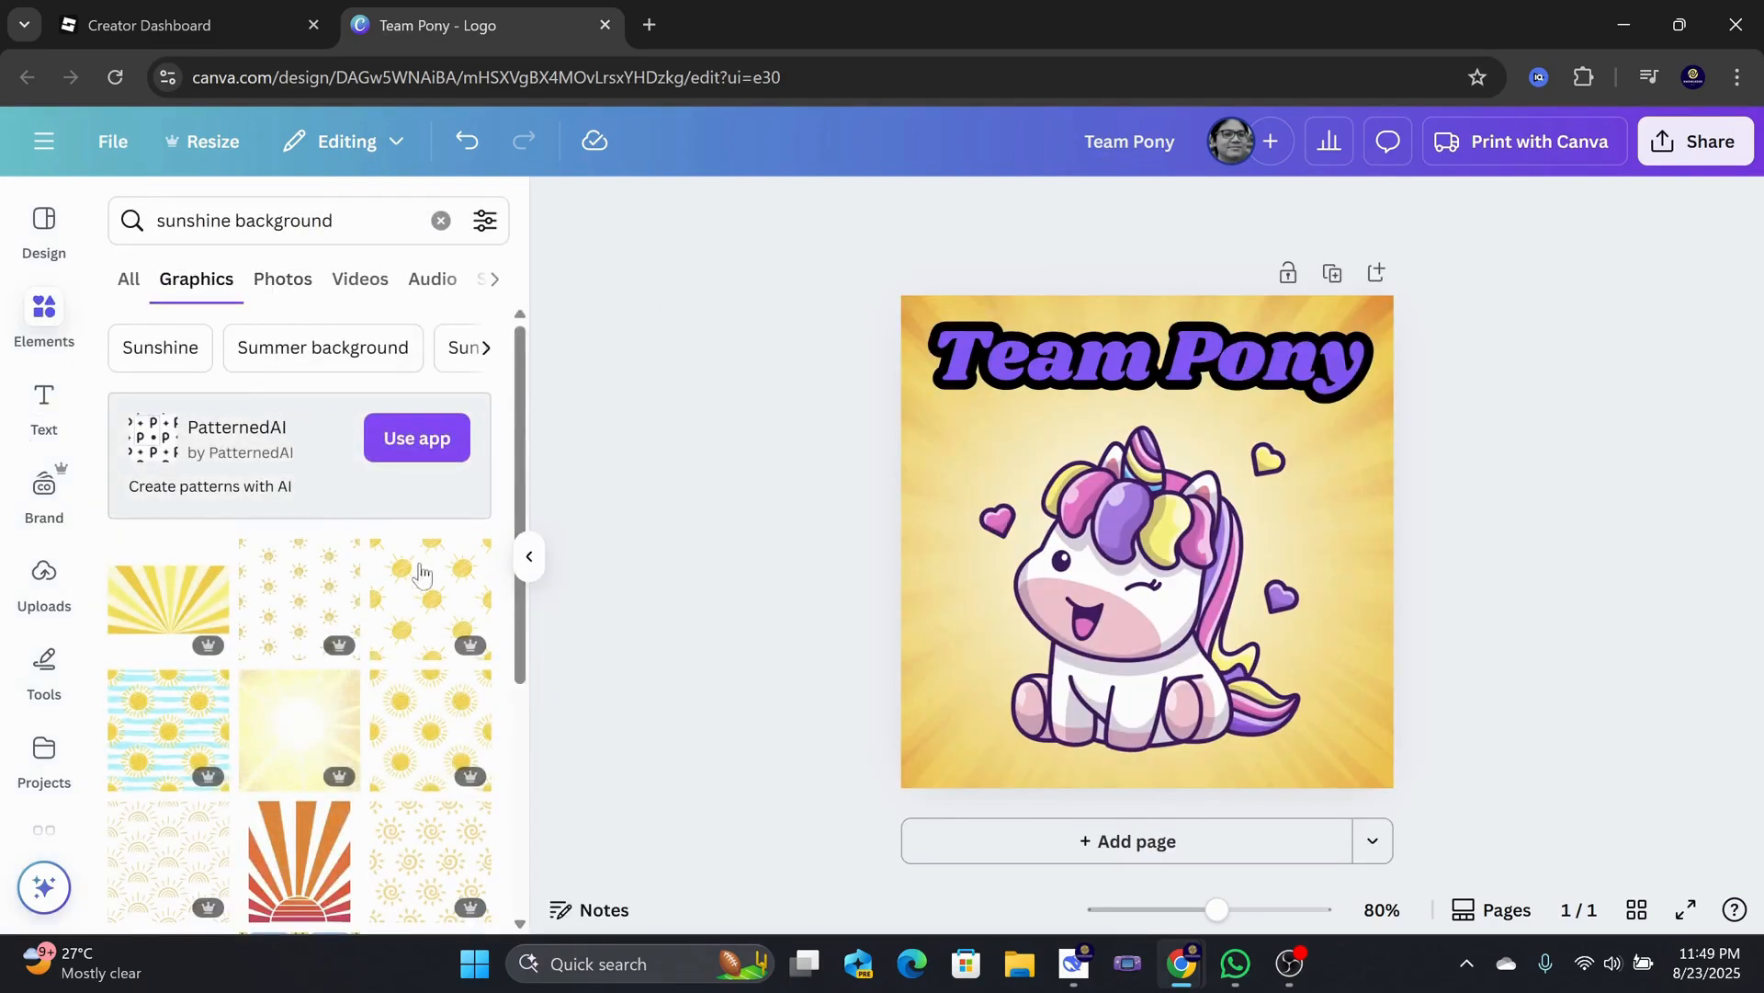
{"action": "scroll", "scroll_direction": "down", "scroll_amount": 3}
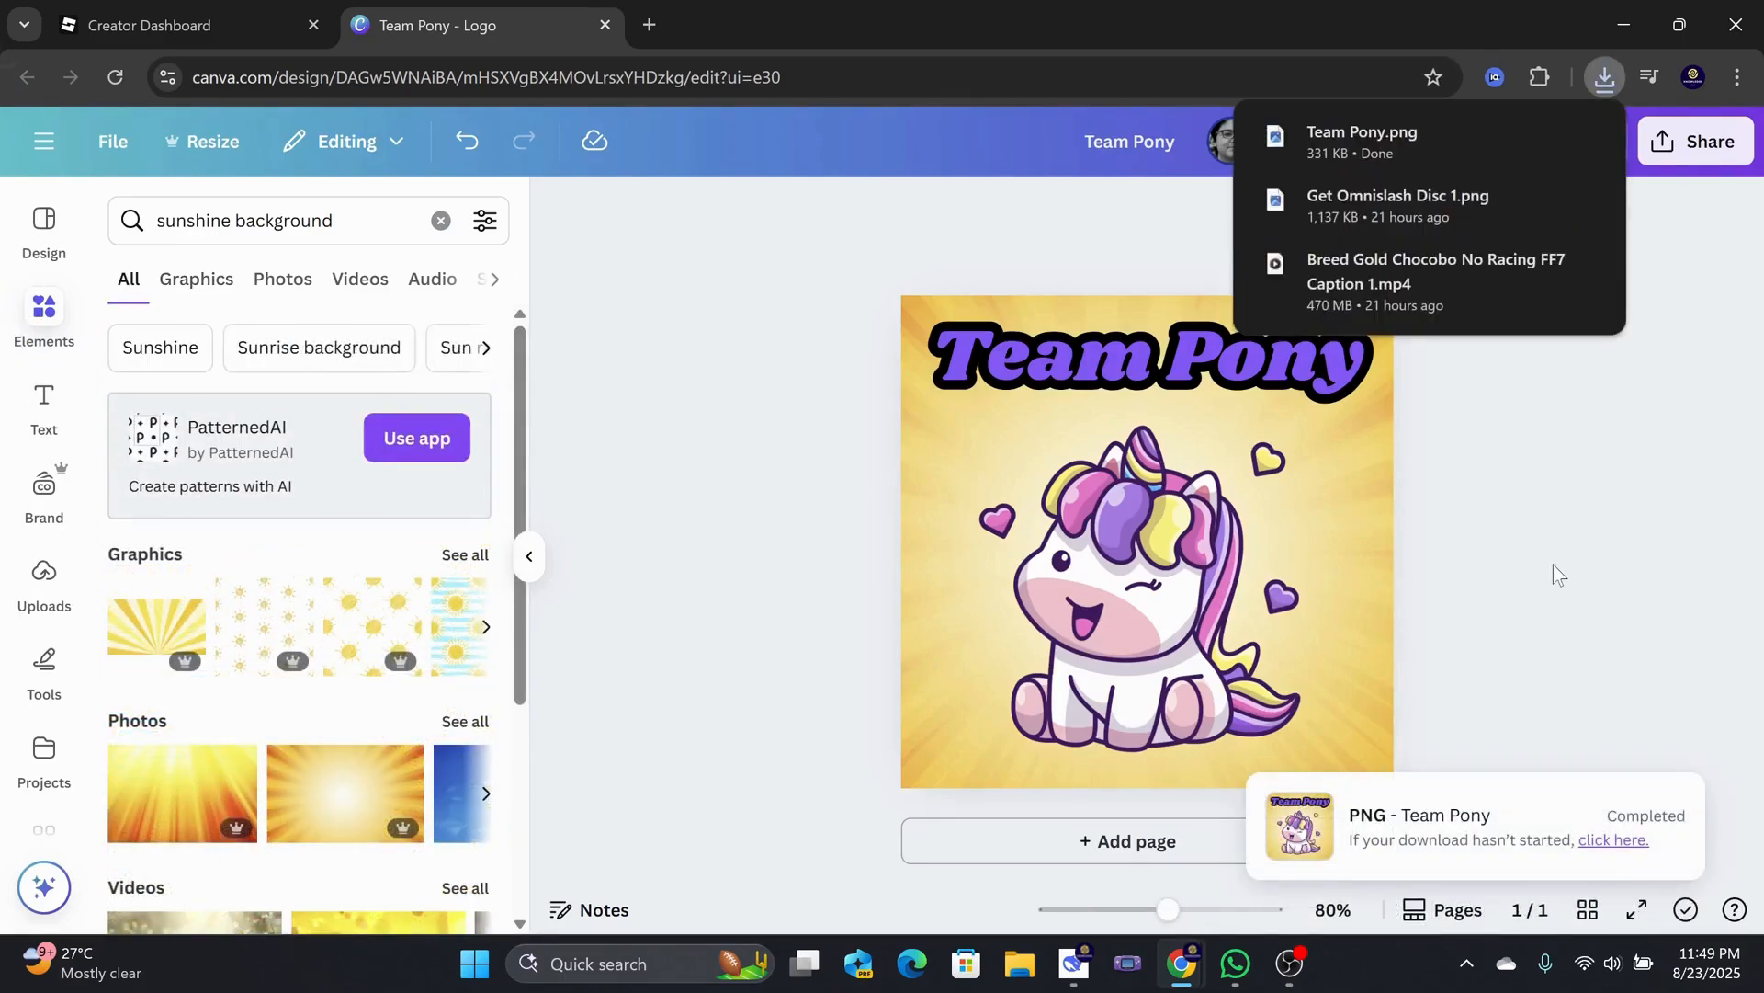
{"action": "left_click", "coordinate": [147, 24]}
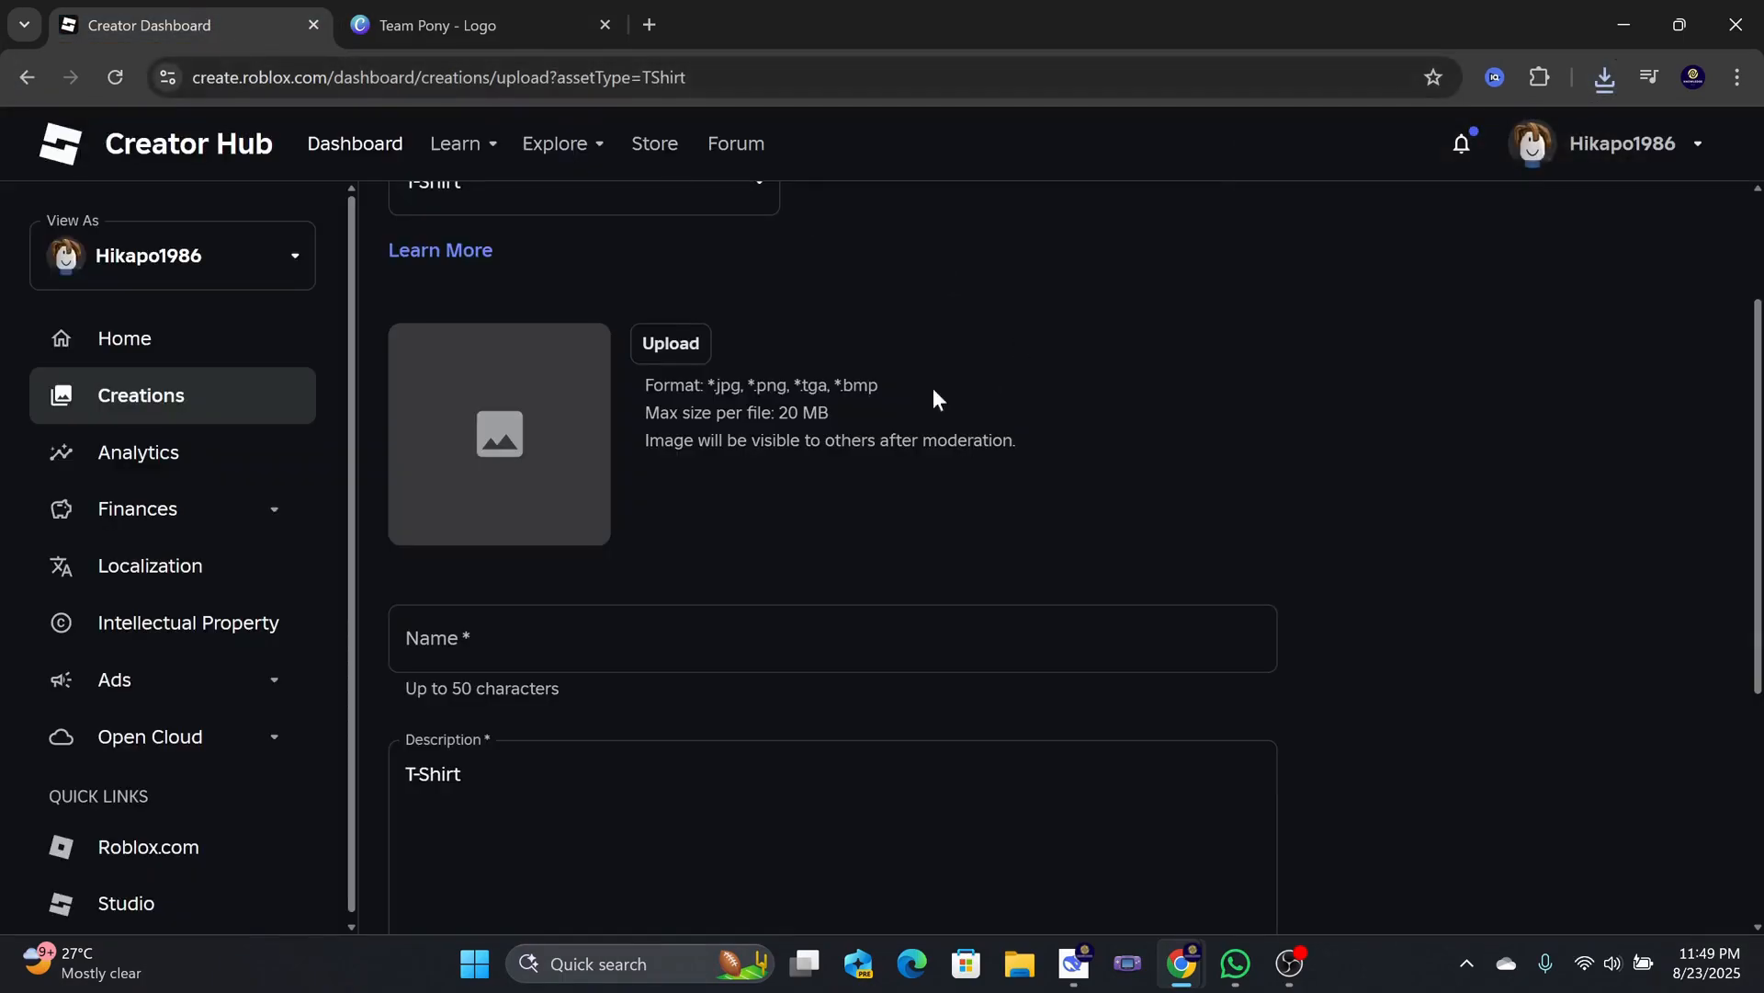
- Submit the T-shirt with Team Pony.png as the image and description 'Support Team Pony!!!'
{"action": "left_click", "coordinate": [669, 344]}
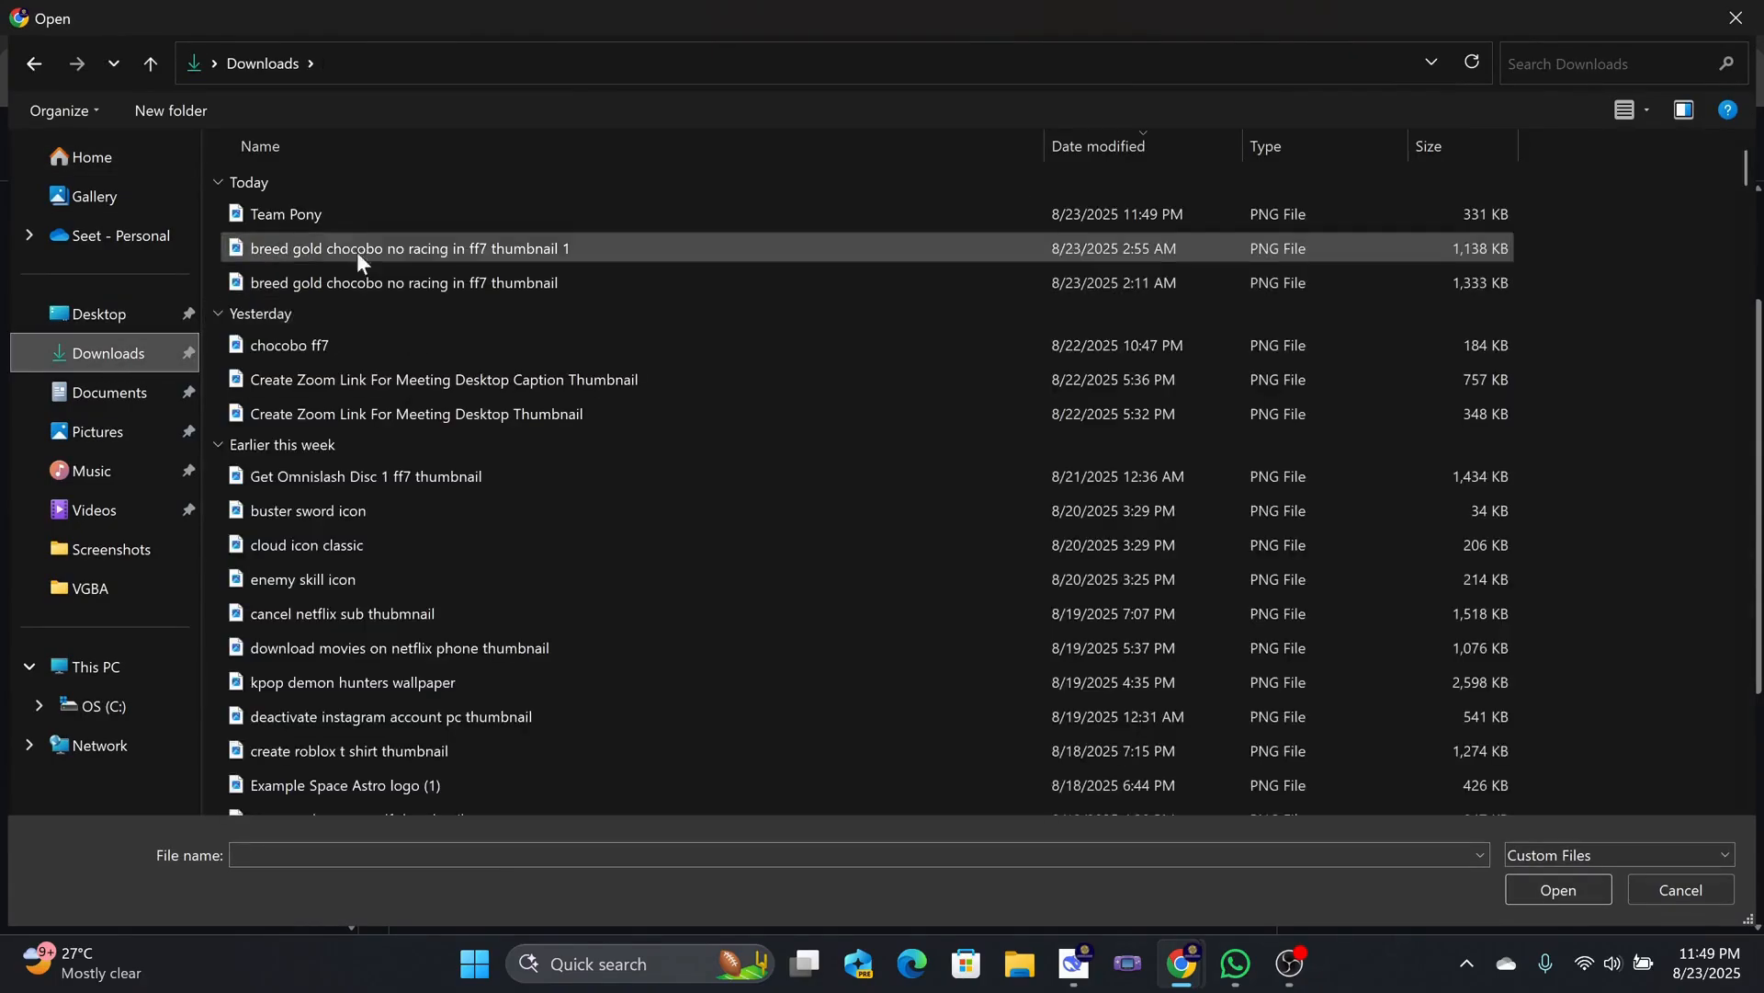
{"action": "double_click", "coordinate": [287, 213]}
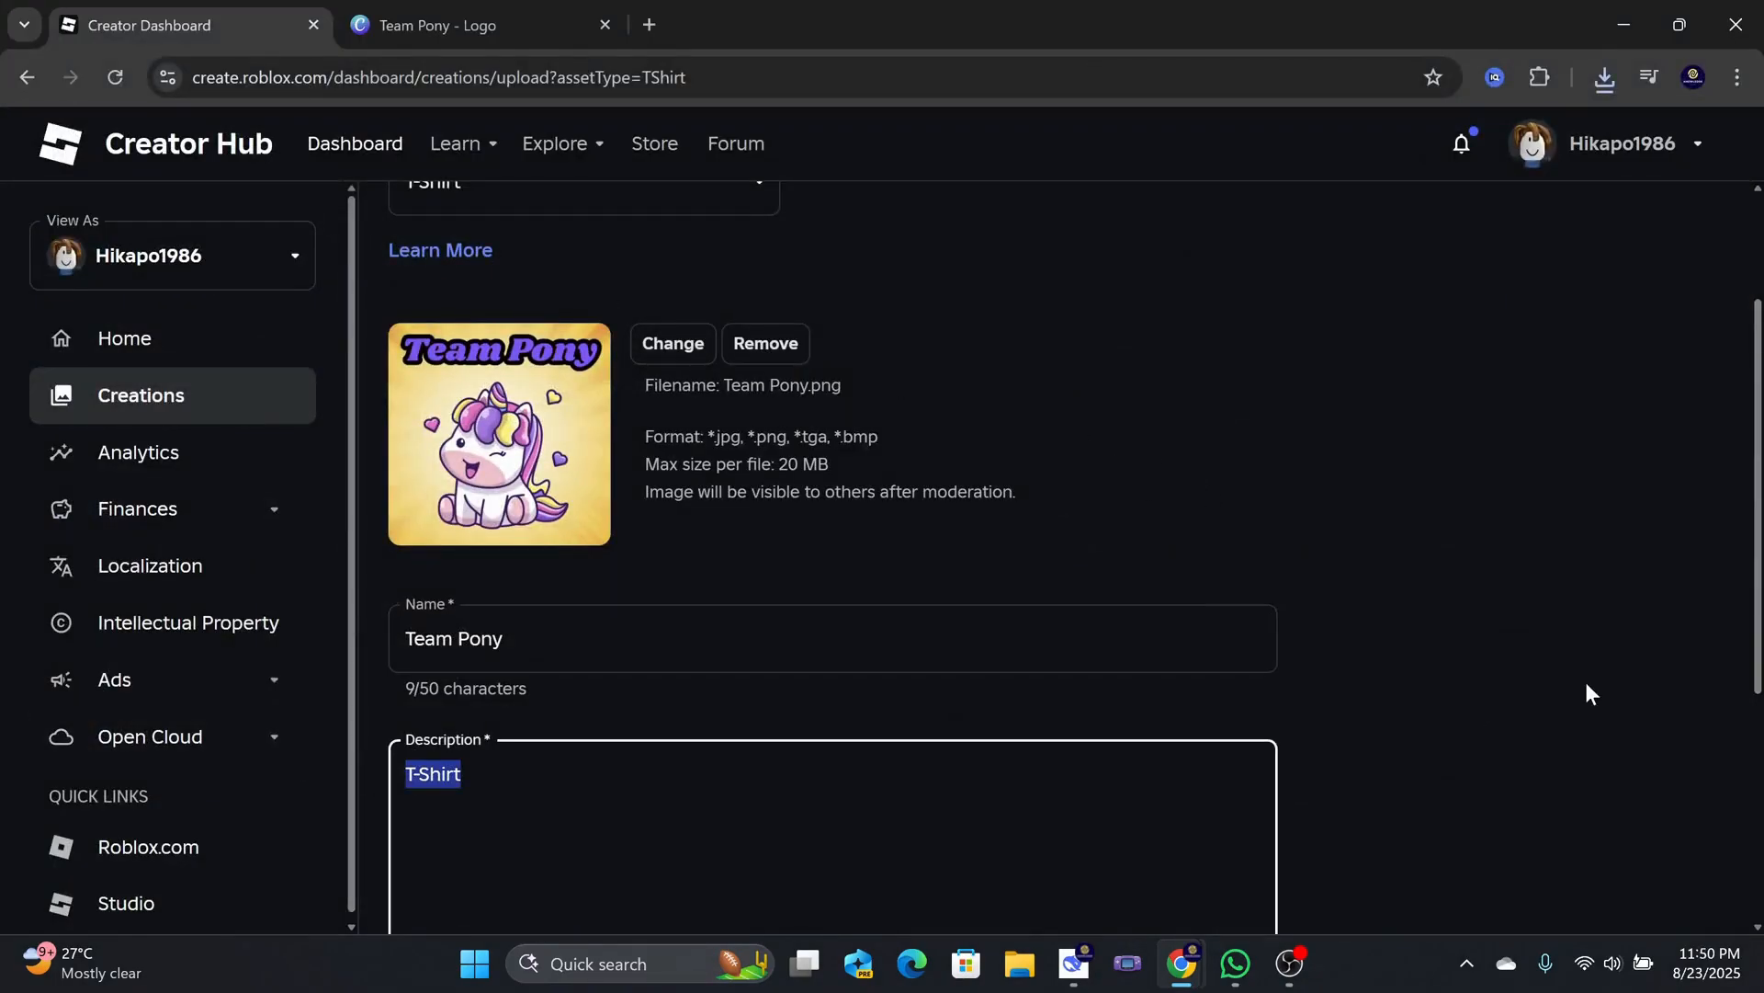
{"action": "type", "text": "Support Team Pony!!!"}
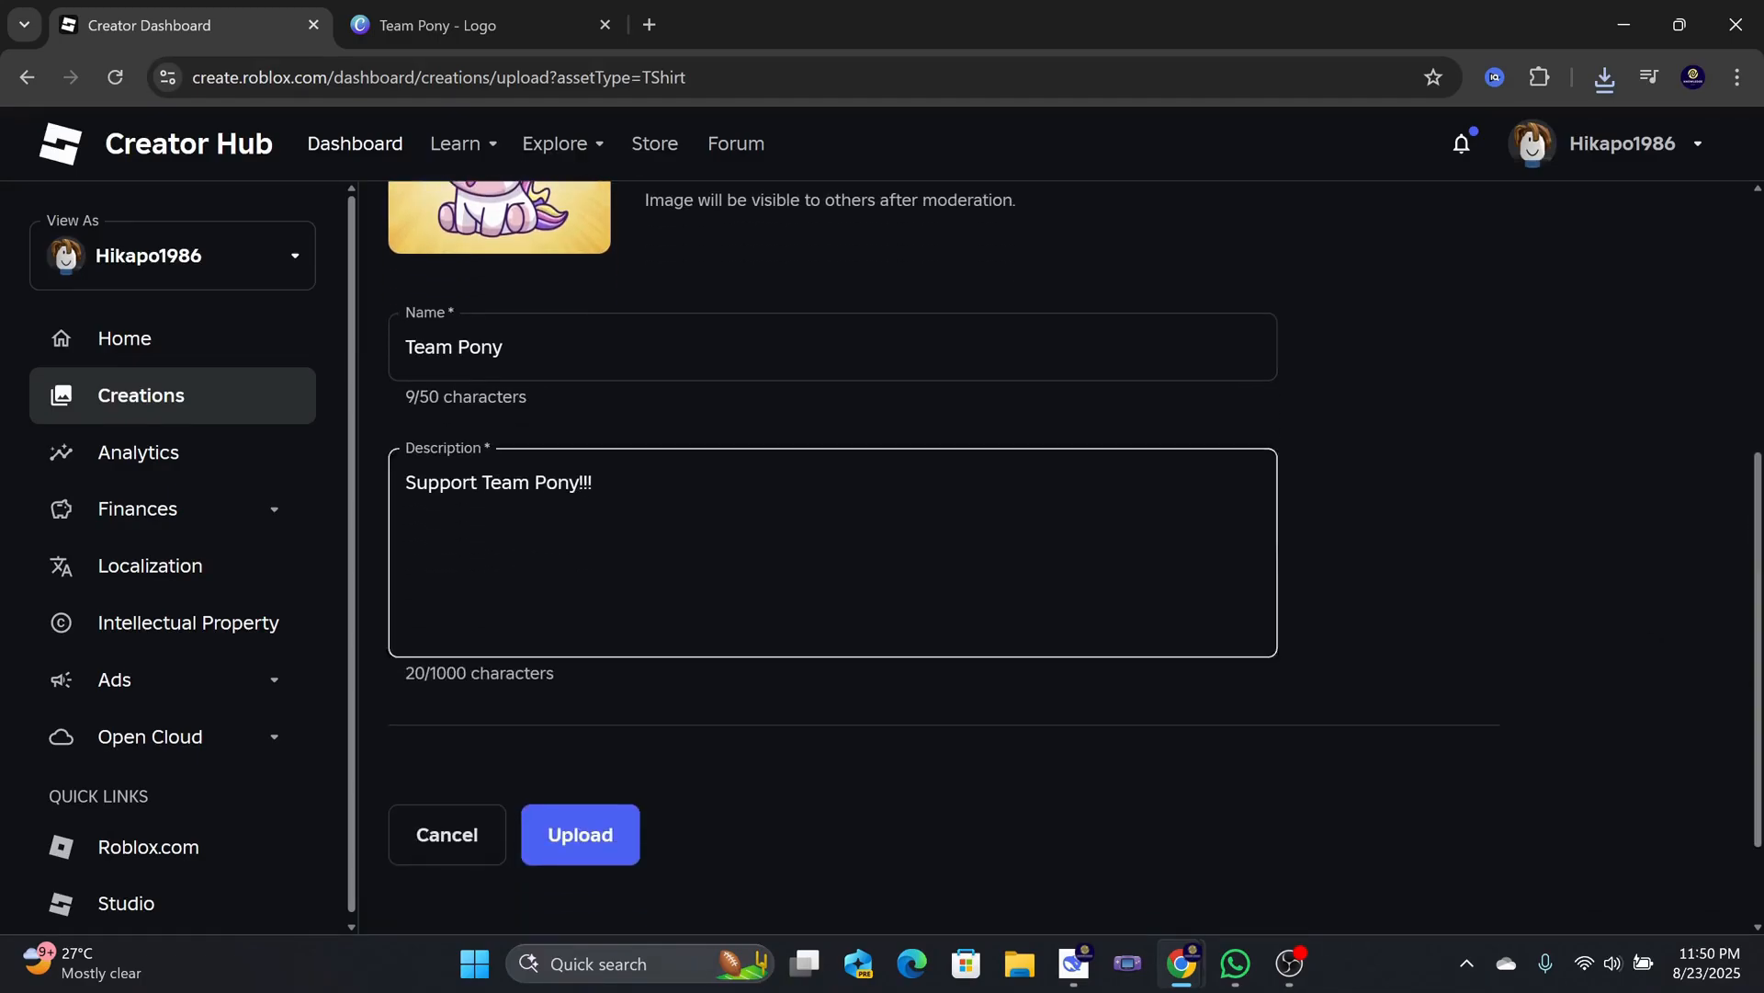
{"action": "left_click", "coordinate": [579, 834]}
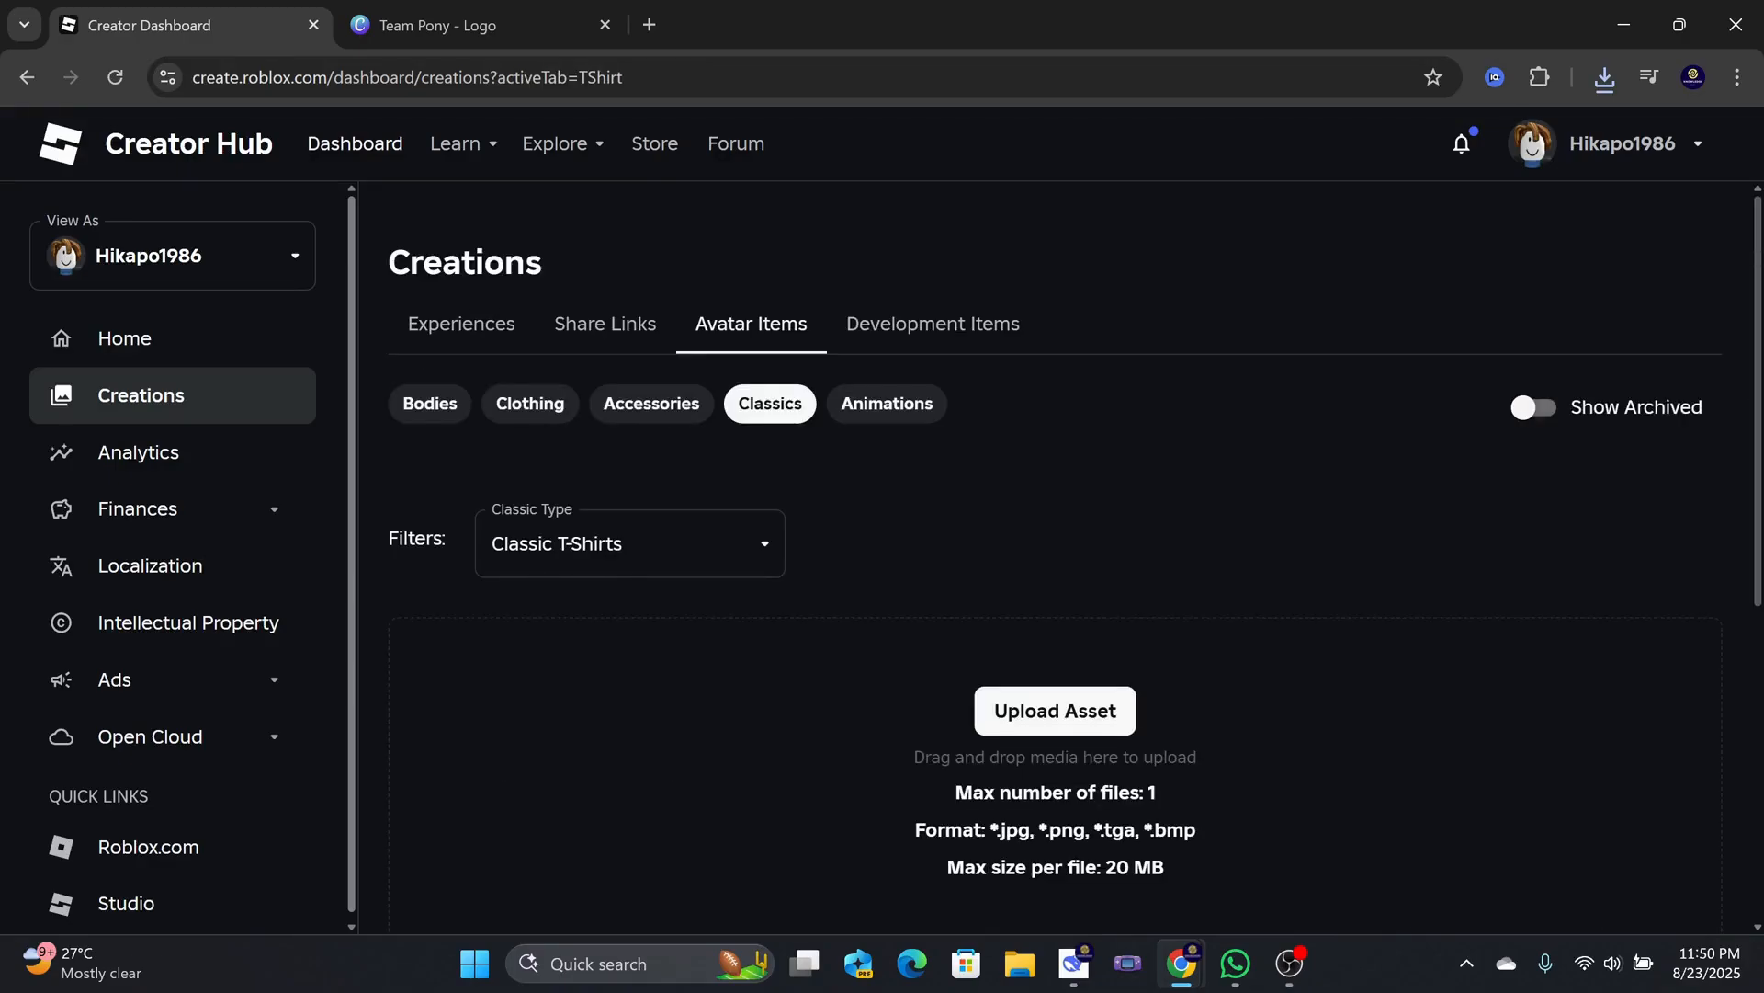
{"action": "scroll", "scroll_direction": "down", "scroll_amount": 3}
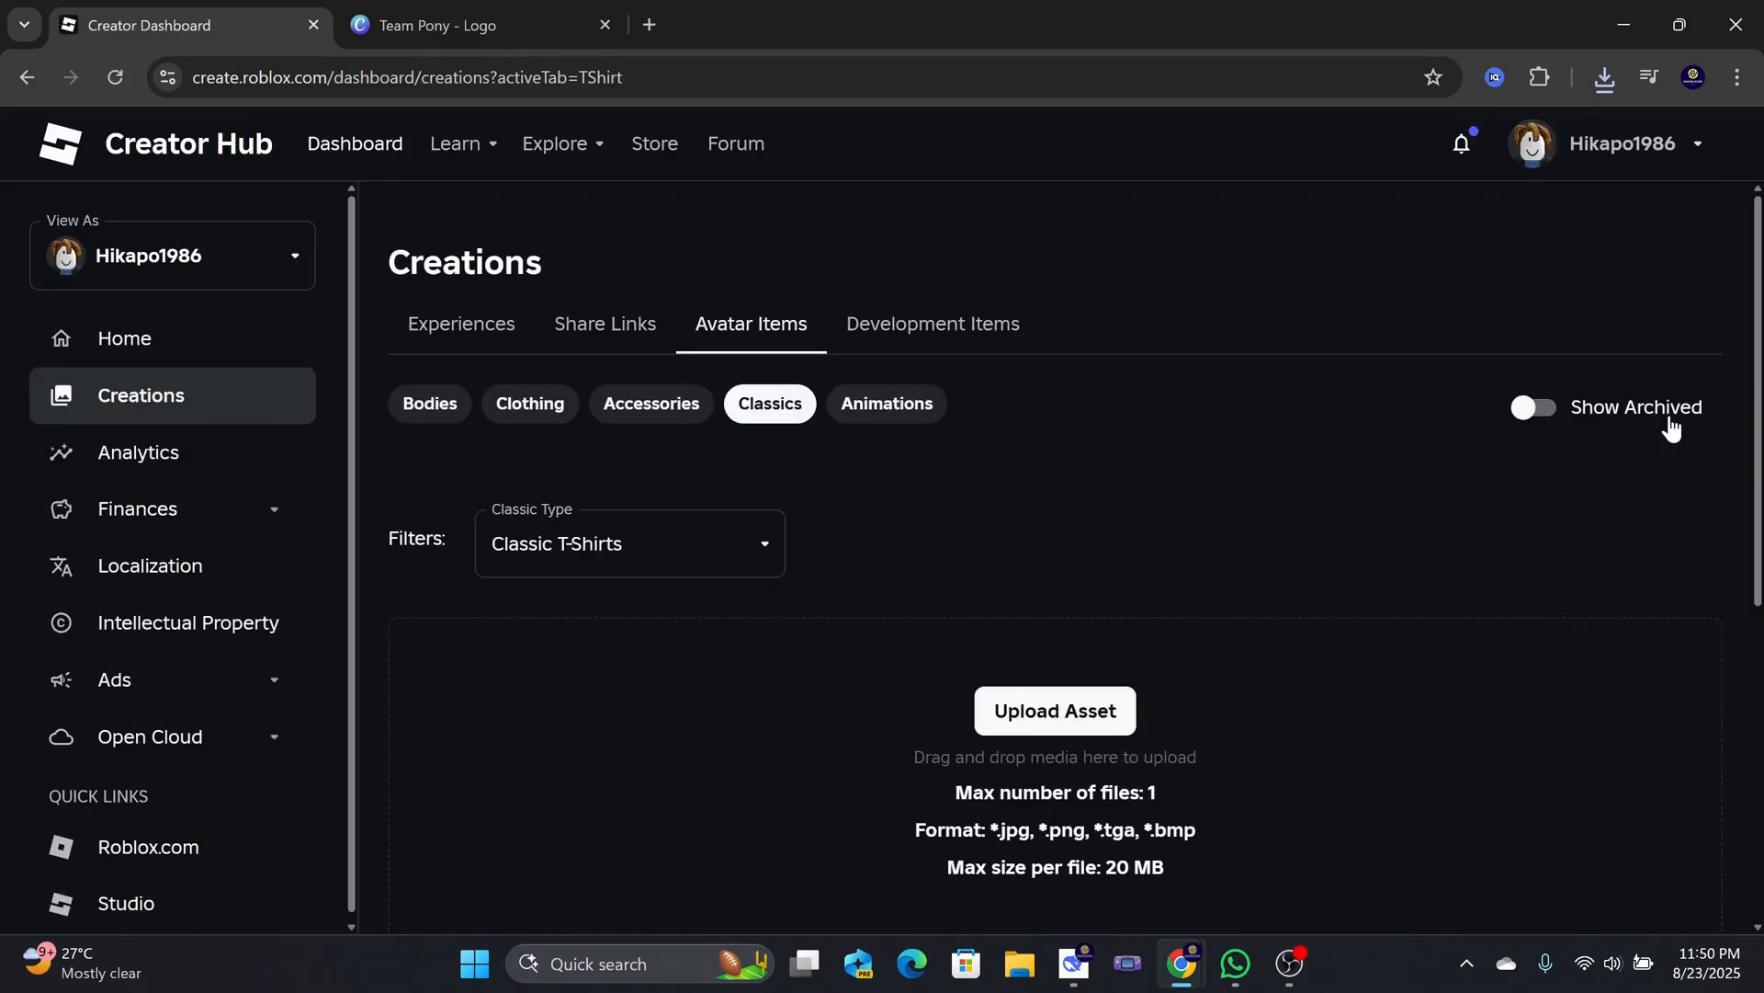
{"action": "scroll", "scroll_direction": "down", "scroll_amount": 3}
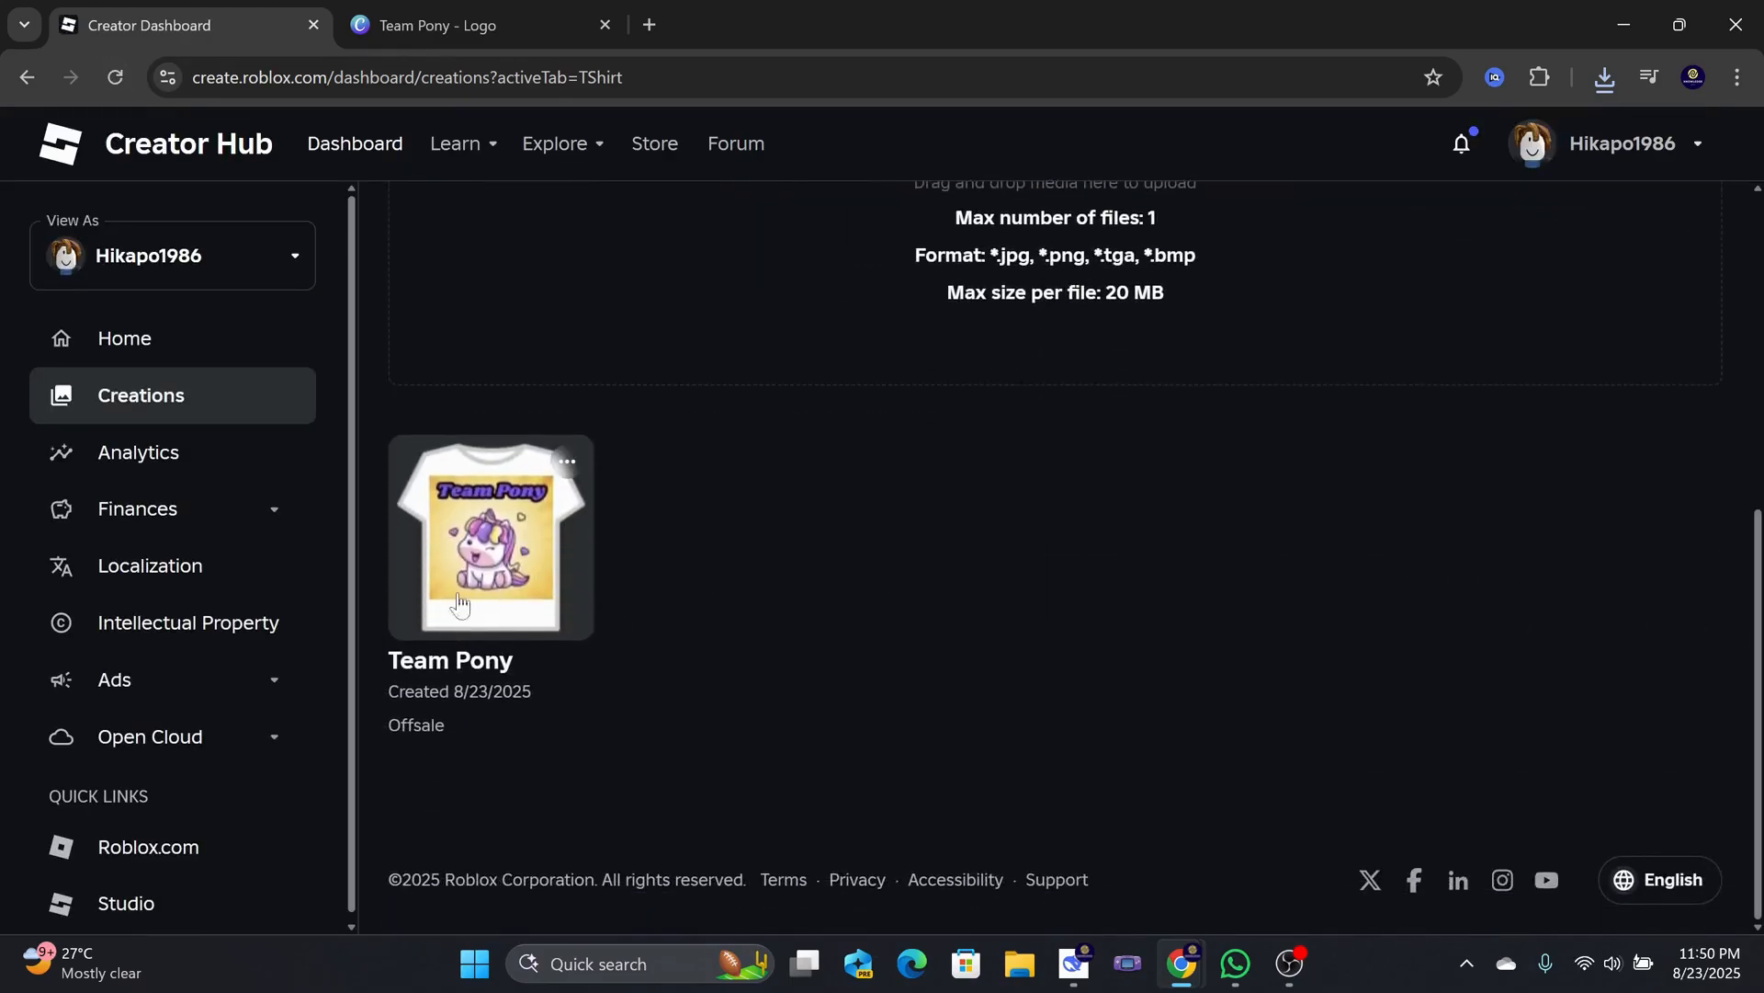
{"action": "left_click", "coordinate": [488, 538]}
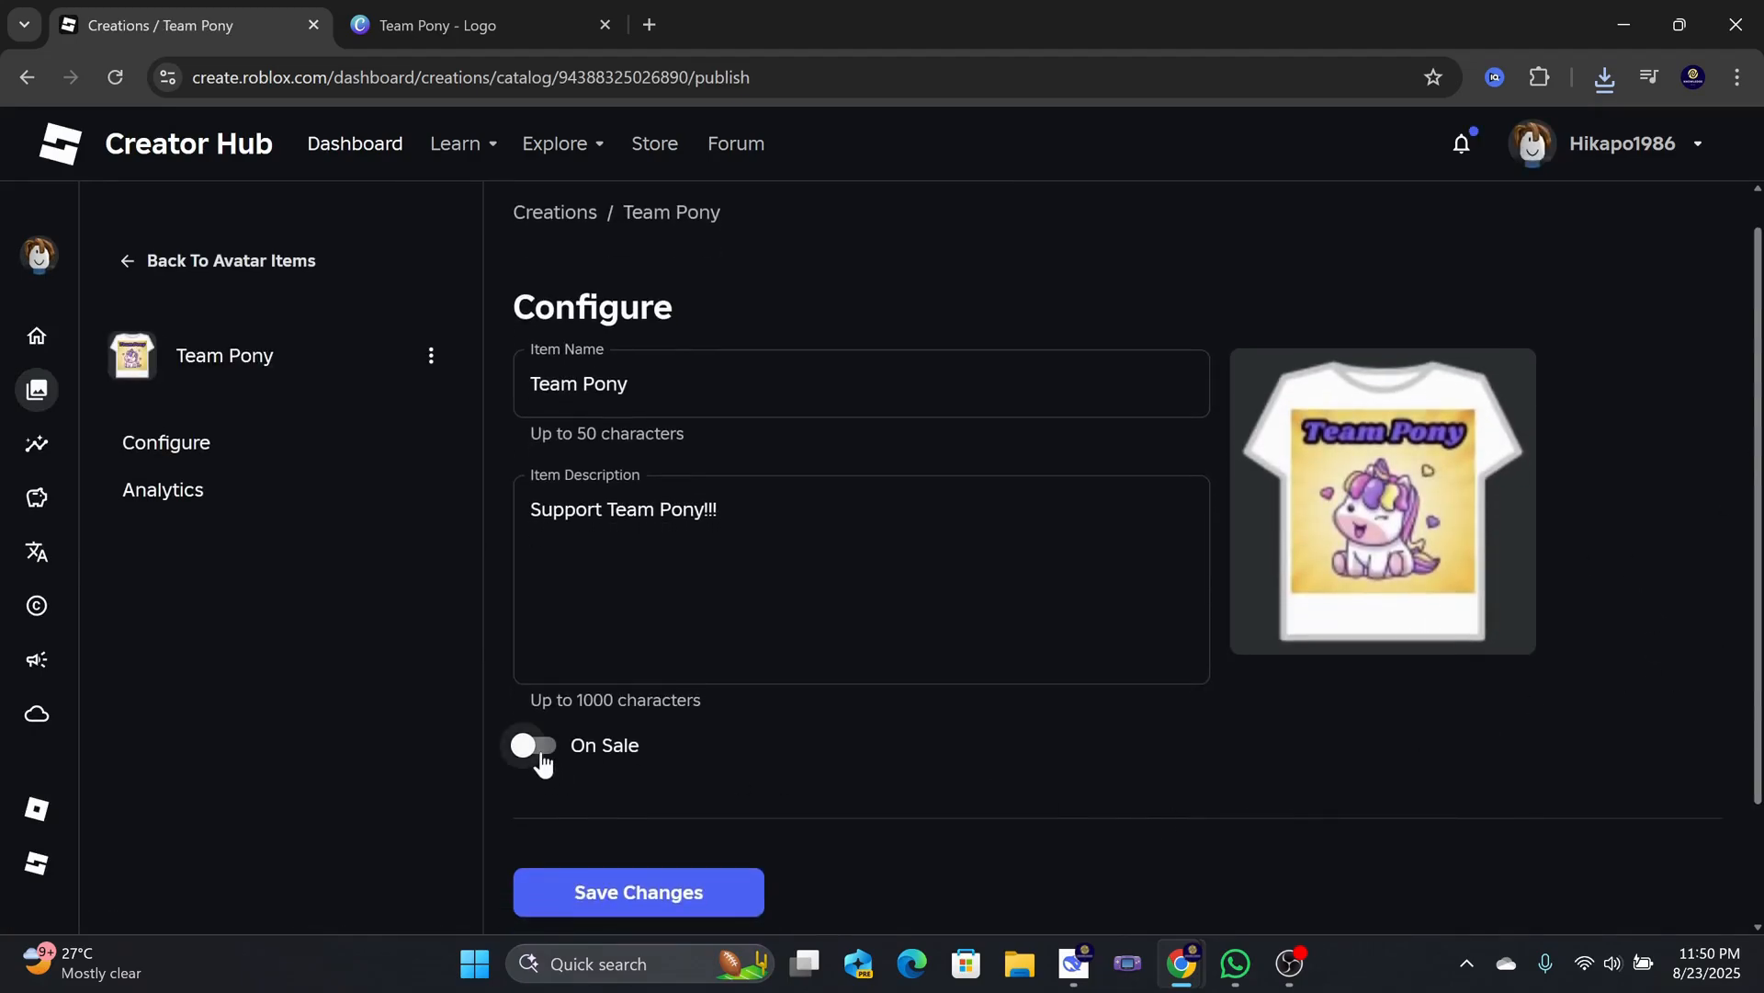
- Switch the Team Pony T-shirt on sale with a price of 55
{"action": "left_click", "coordinate": [535, 744]}
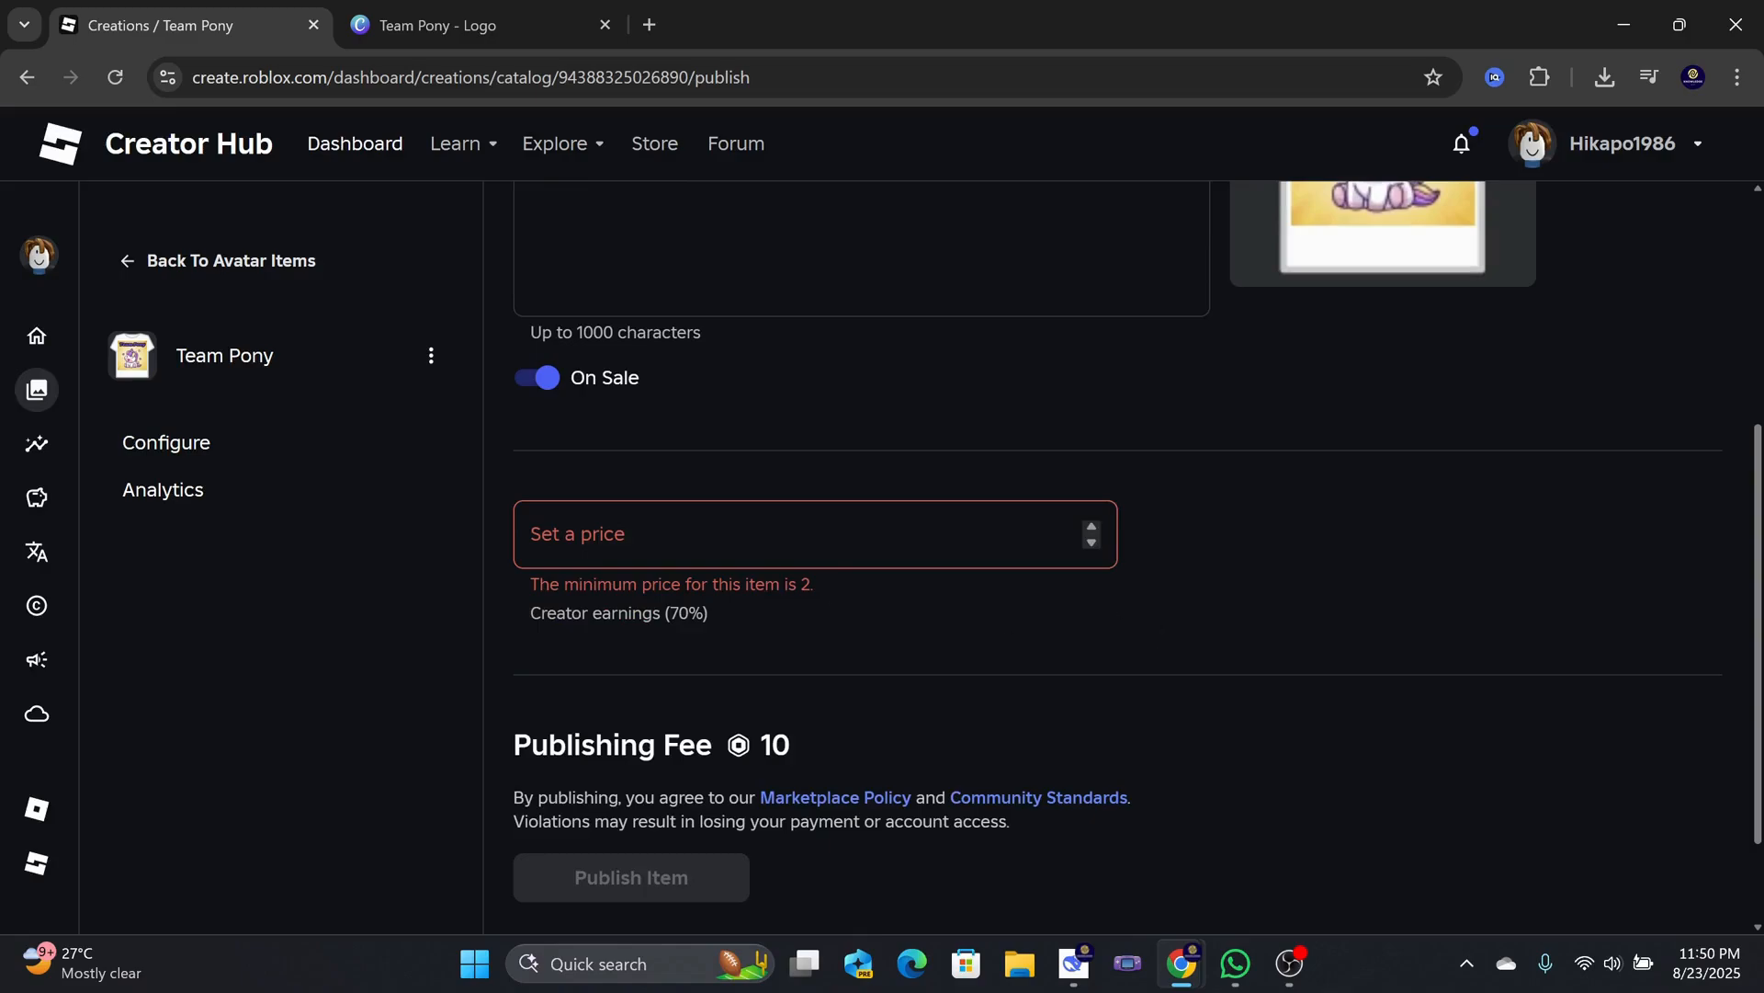
{"action": "type", "text": "55"}
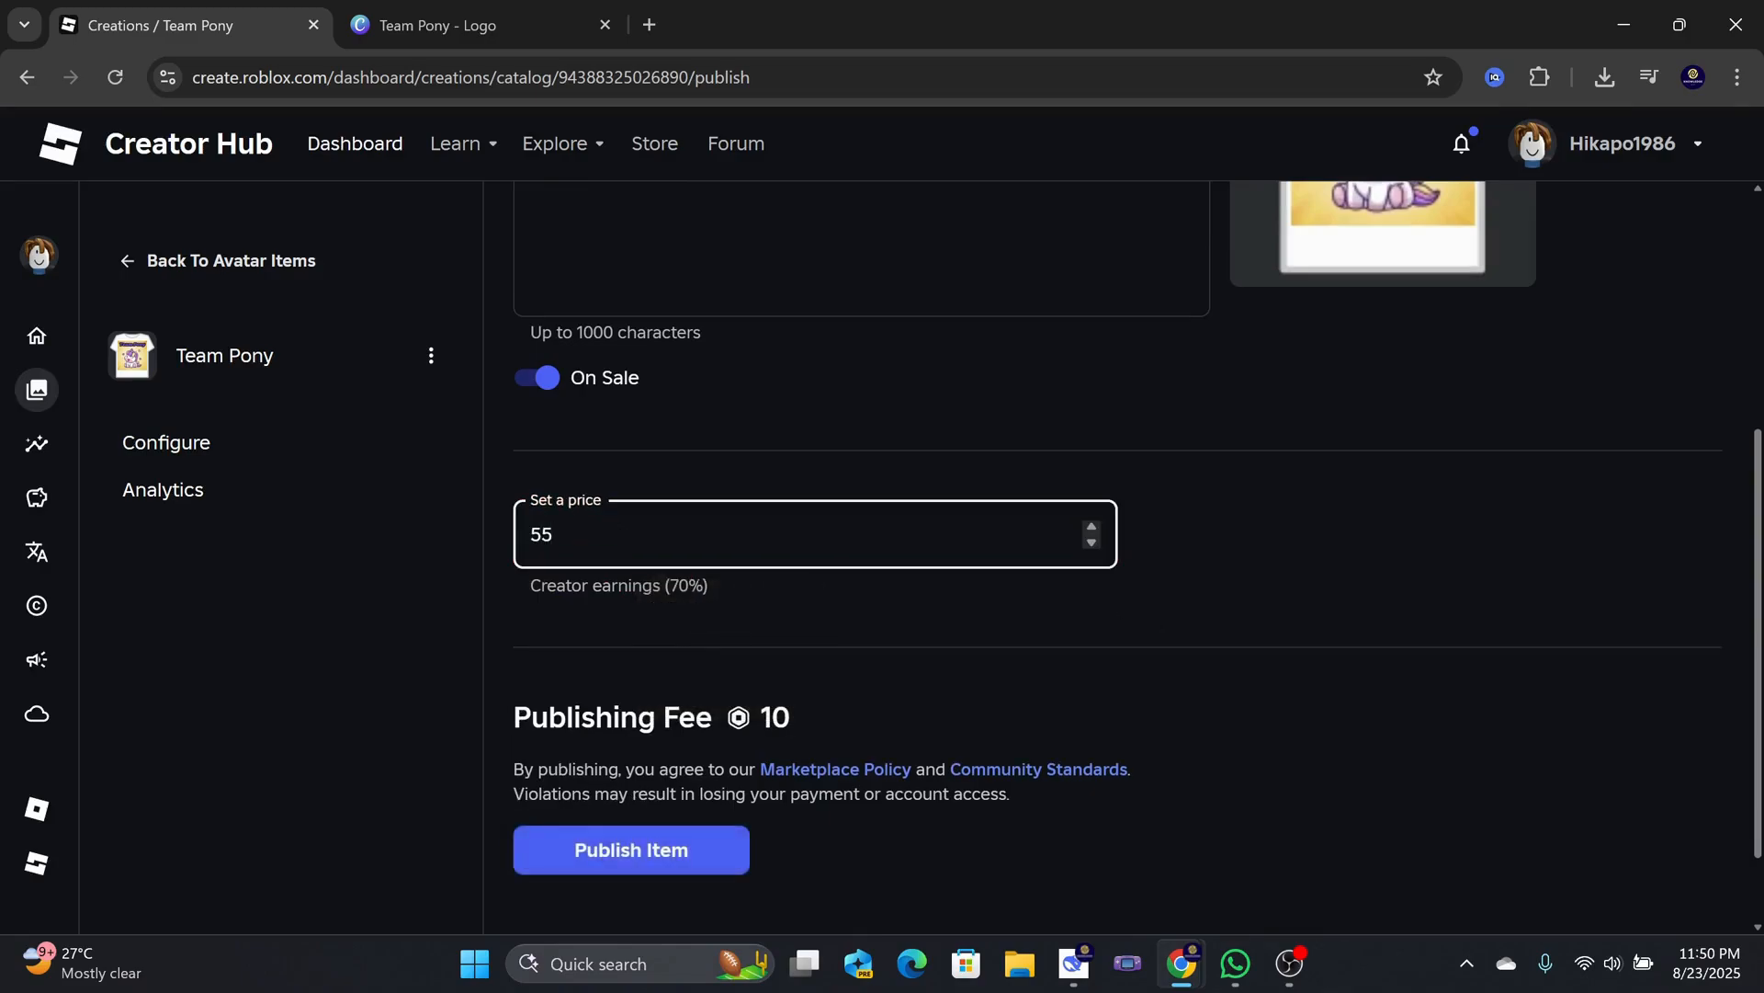